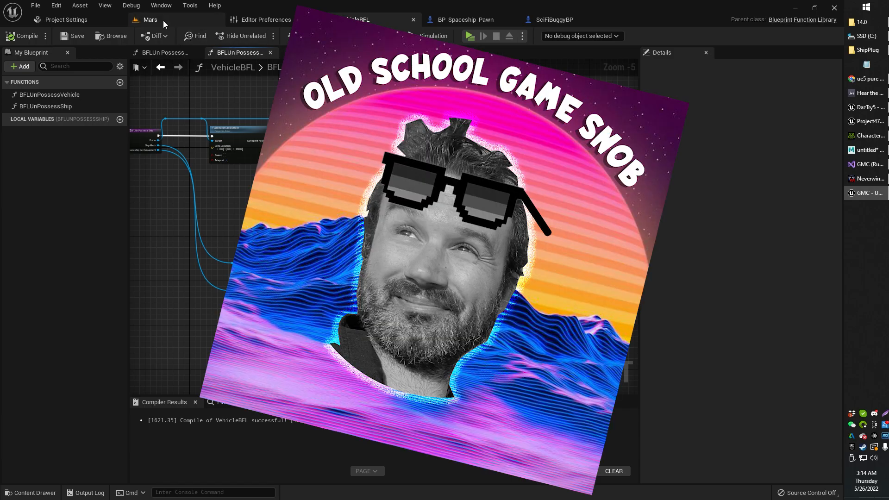
# Return to the Mars level and show the project's top-level Content folder
pyautogui.click(150, 19)
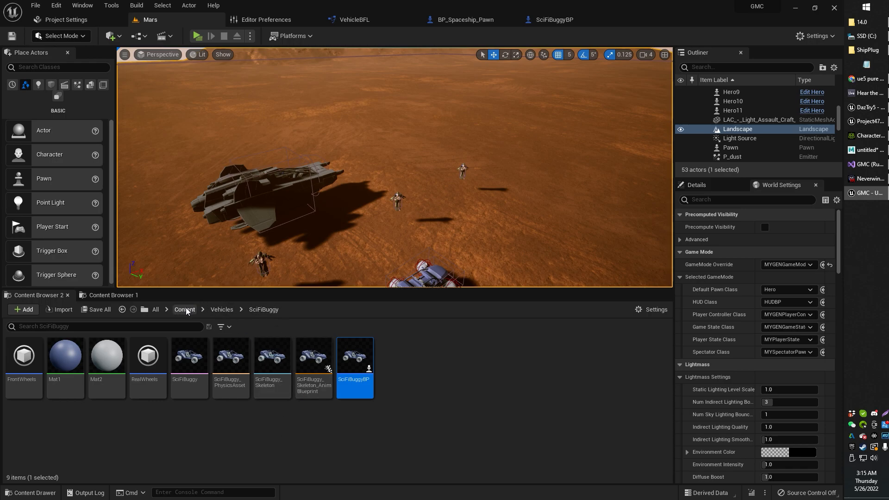
pyautogui.click(184, 309)
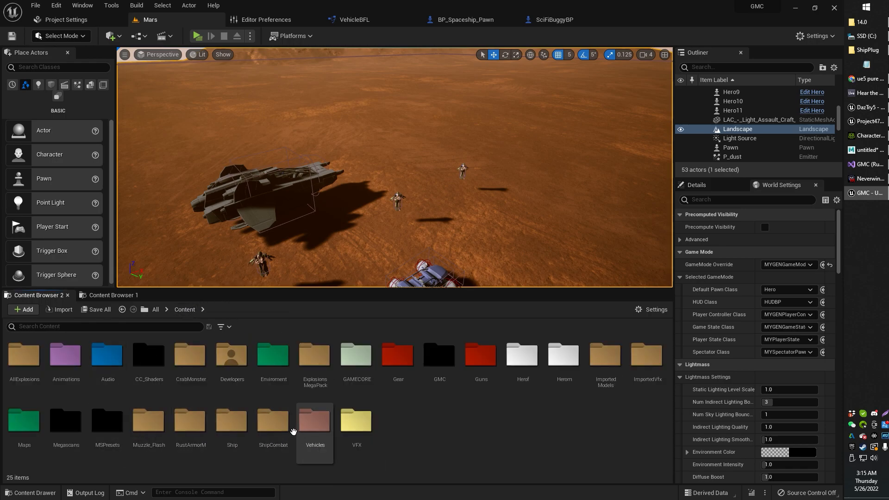
# Show the Vehicles folder listing VehicleBFL and the other vehicle assets
pyautogui.doubleClick(315, 422)
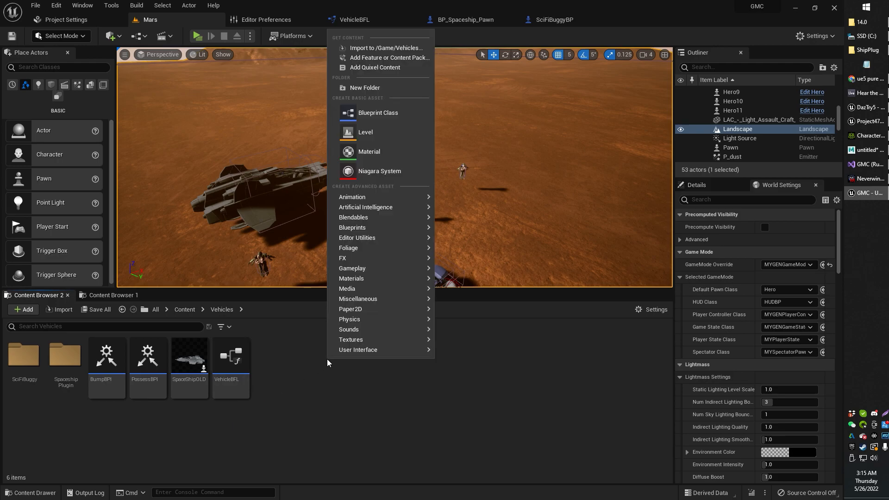
pyautogui.moveTo(358, 350)
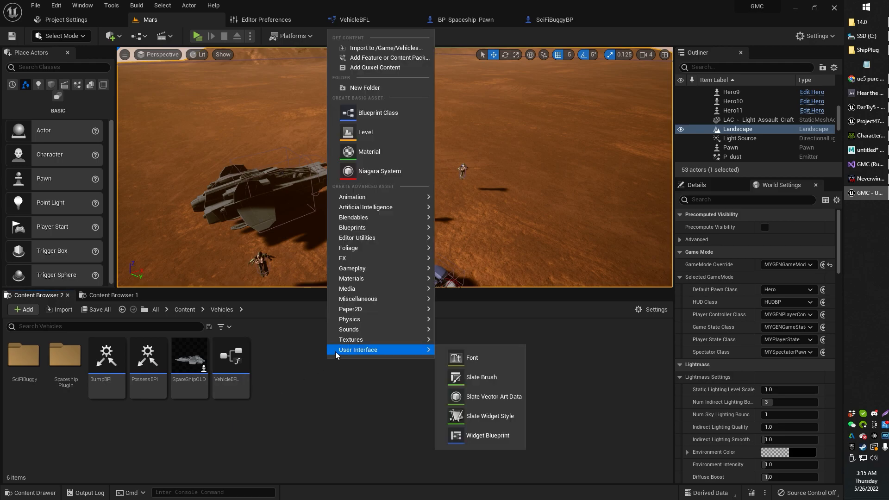
pyautogui.moveTo(352, 216)
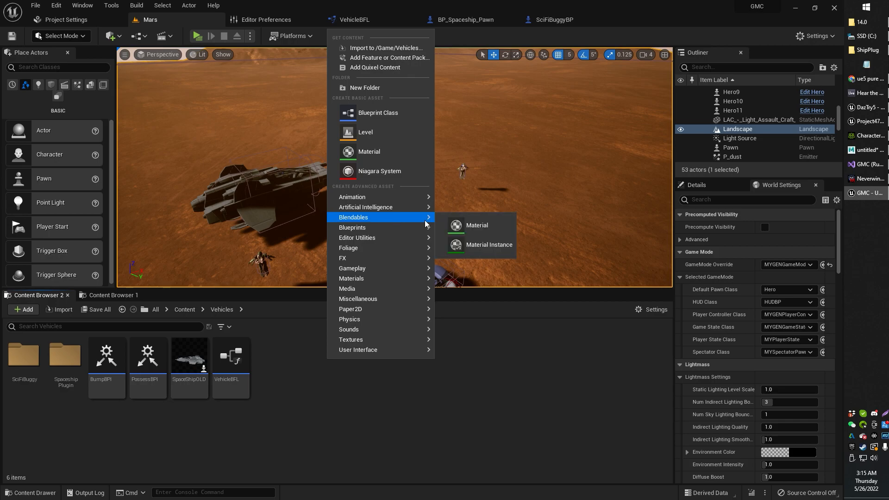
pyautogui.moveTo(352, 228)
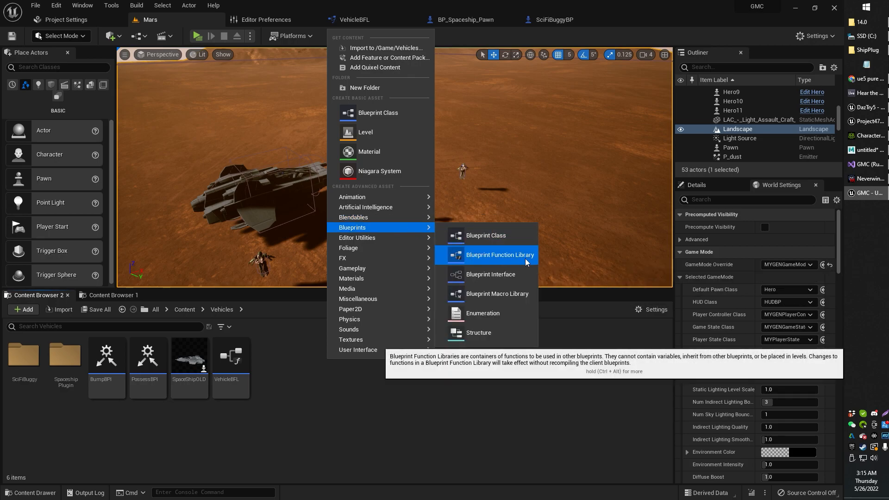
pyautogui.moveTo(349, 318)
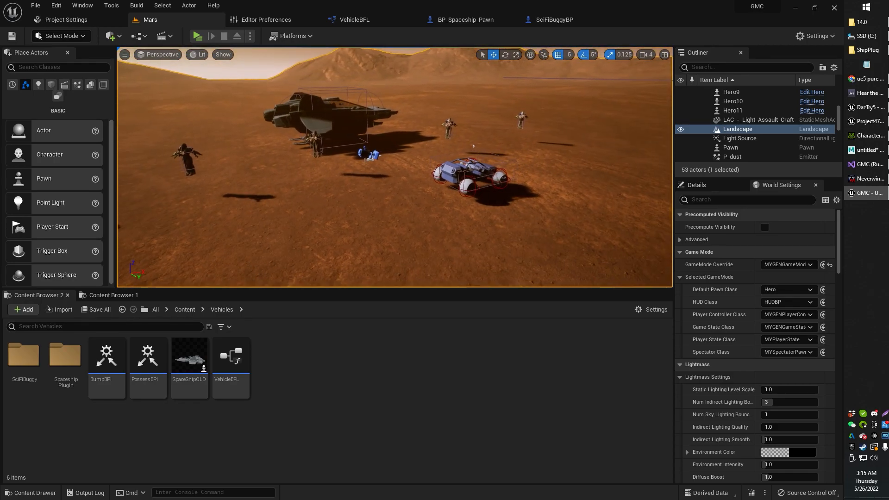
pyautogui.moveTo(148, 358)
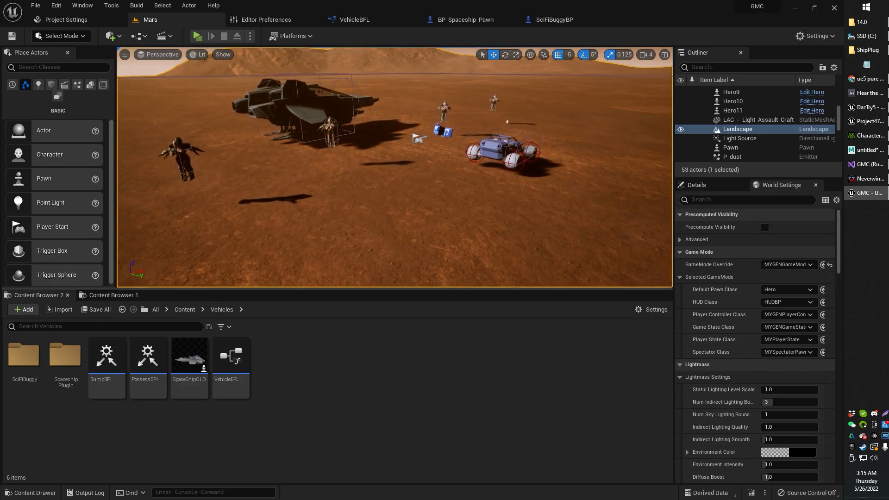
# Bring up VehicleBFL's BFLUnPossessShip function graph for review
pyautogui.click(357, 19)
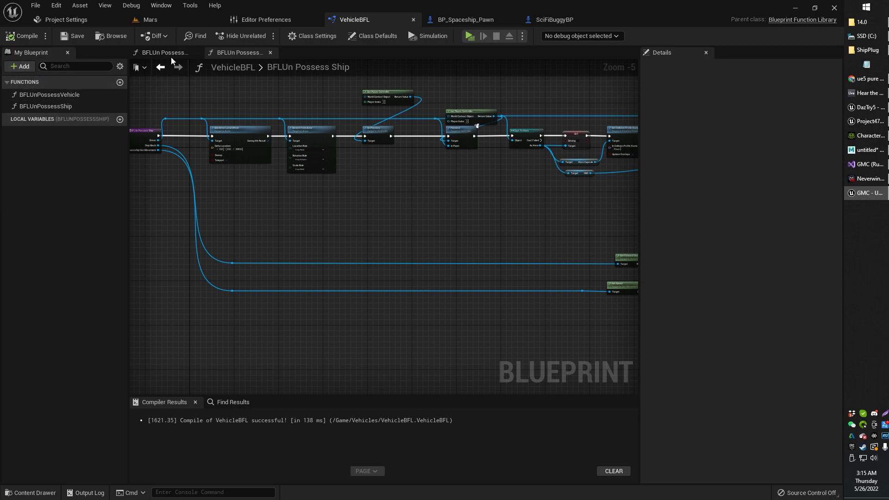
pyautogui.moveTo(458, 112)
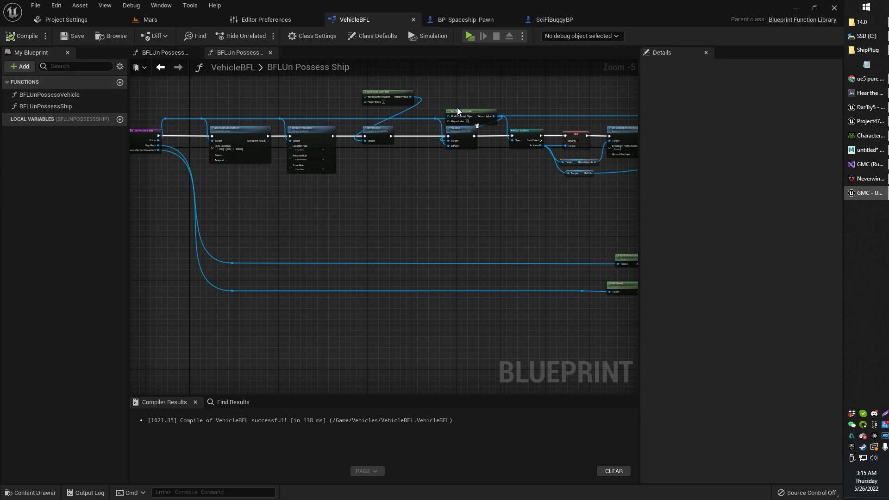
pyautogui.moveTo(428, 214)
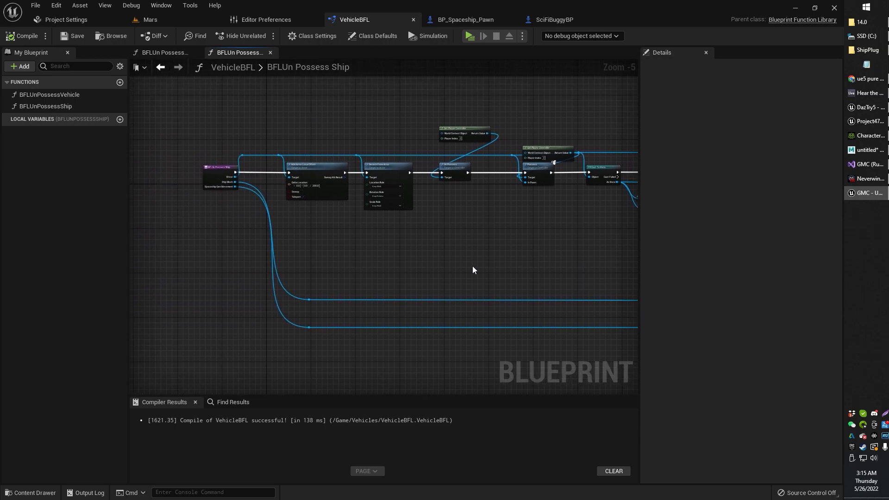
pyautogui.moveTo(367, 192)
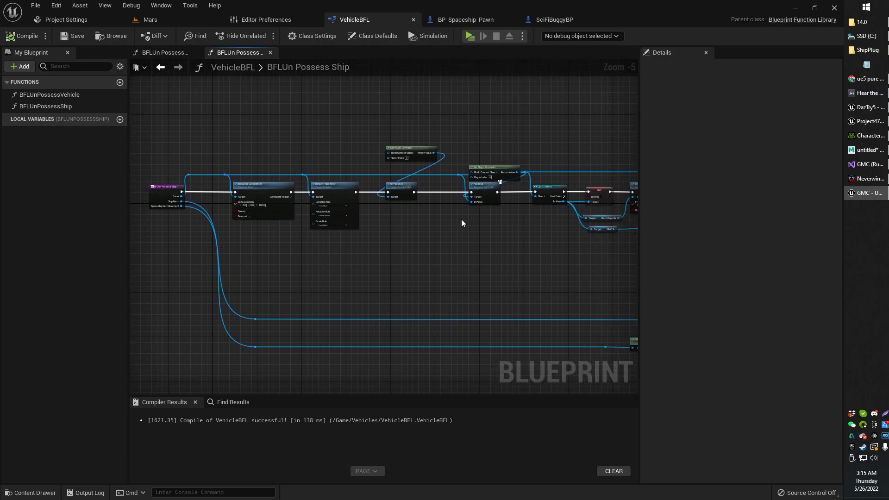
pyautogui.moveTo(273, 110)
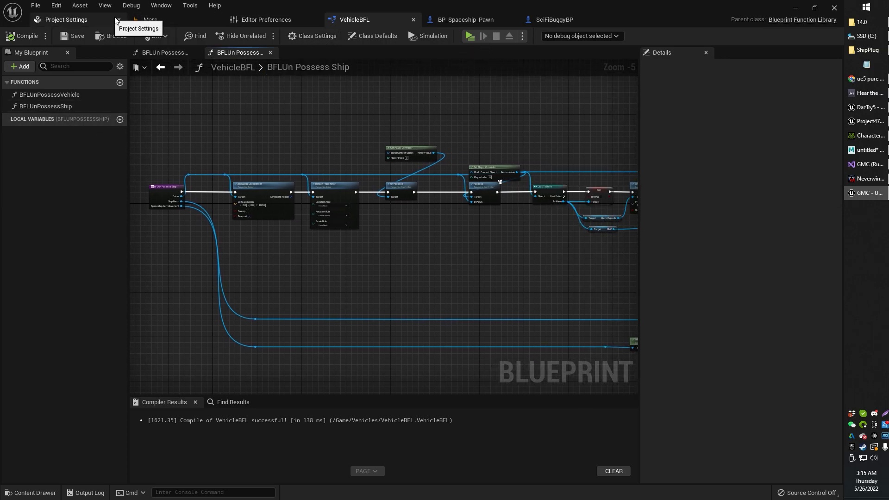
# Return to the Mars level and show the new-asset menu in the Vehicles folder
pyautogui.click(150, 19)
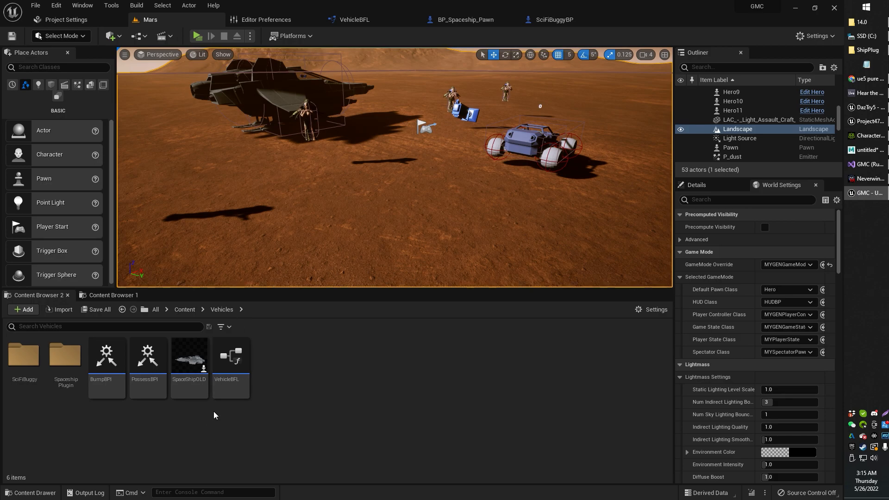
pyautogui.click(231, 358)
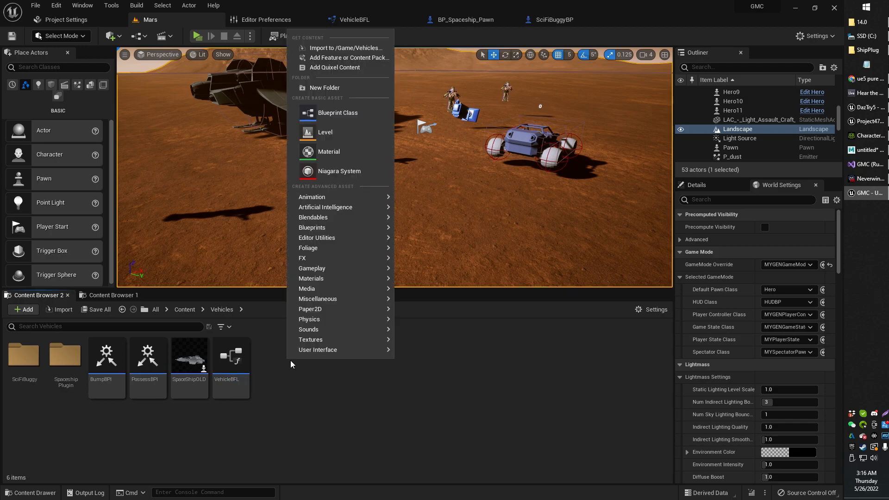
pyautogui.moveTo(311, 227)
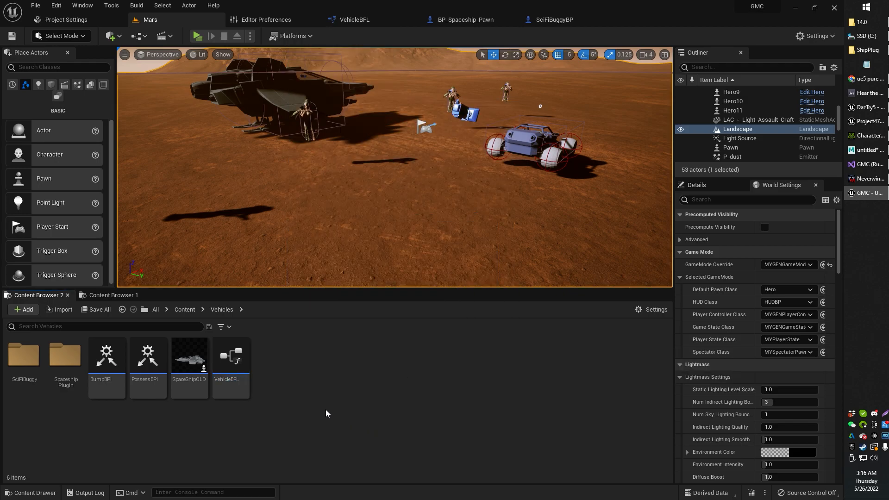
pyautogui.moveTo(230, 356)
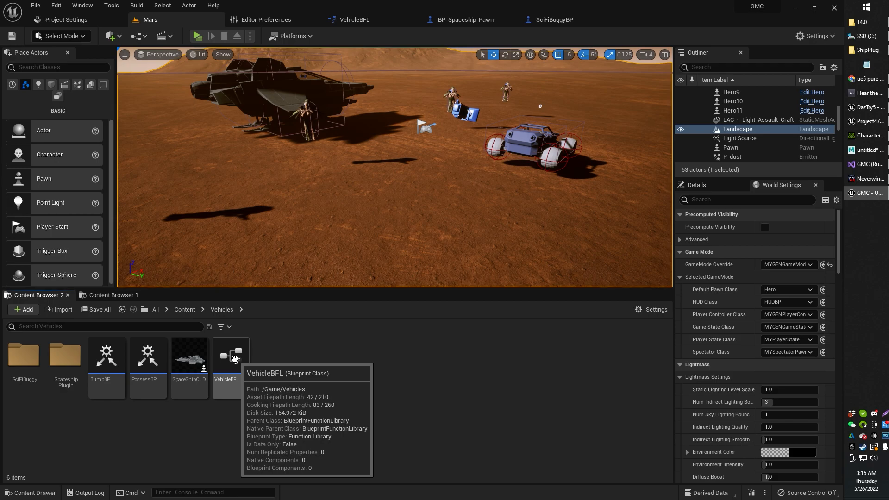
# Inspect BFLUnPossessVehicle's inputs in VehicleBFL, then add a new function to the library
pyautogui.doubleClick(230, 355)
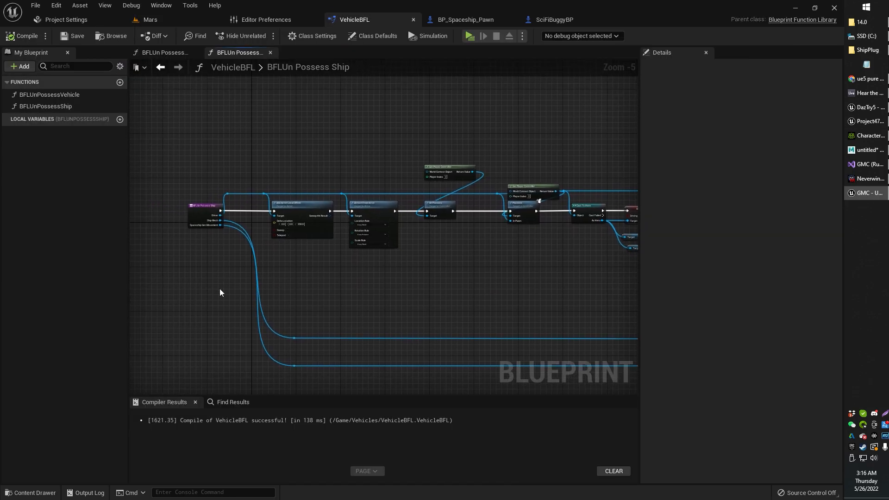
pyautogui.click(49, 94)
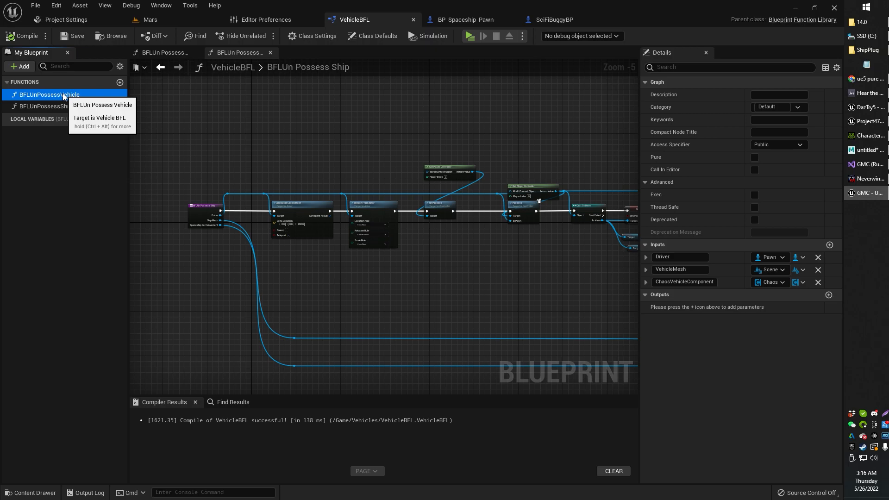
pyautogui.moveTo(79, 103)
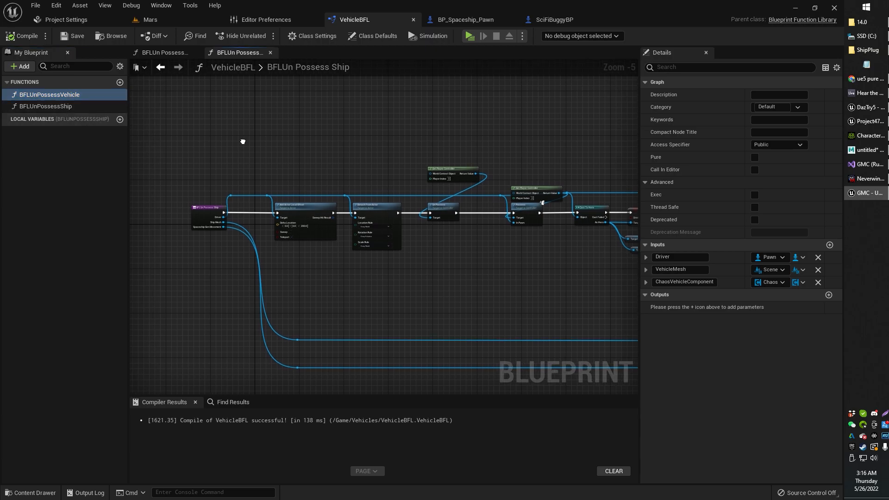
pyautogui.moveTo(243, 141); pyautogui.dragTo(299, 167)
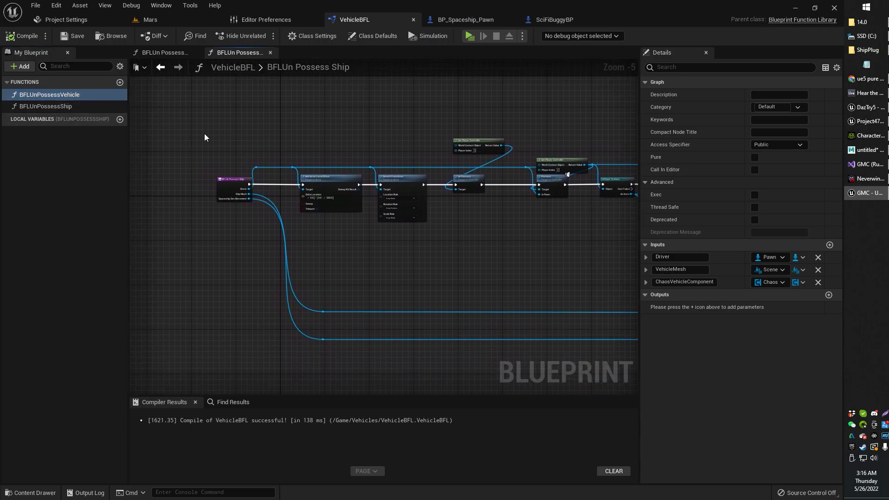
pyautogui.click(119, 82)
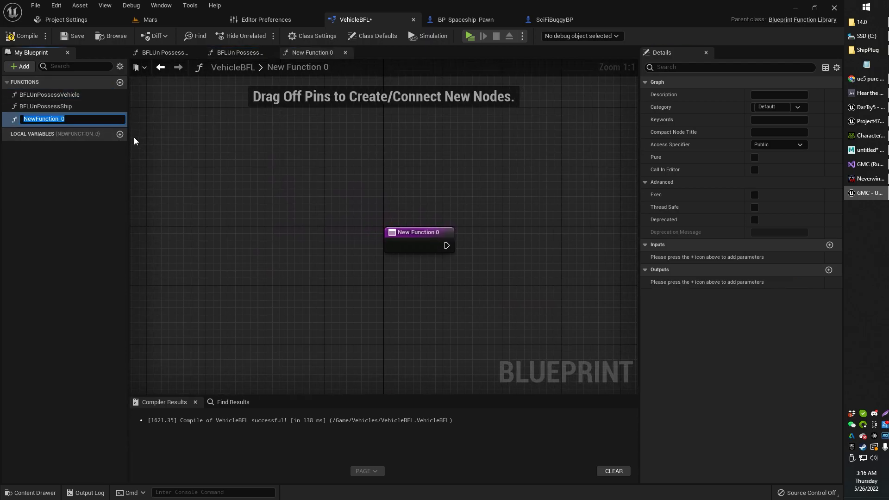
# Name the new function BFLExample and give it a Print String node
pyautogui.write('B')
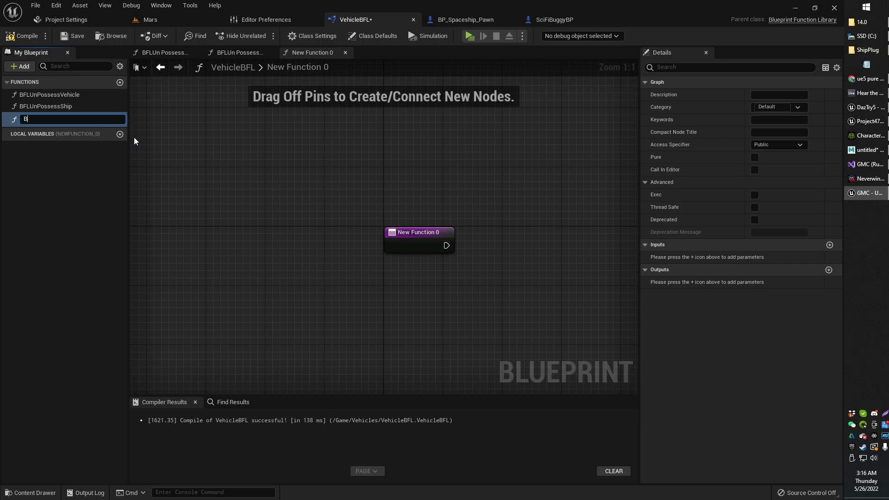
pyautogui.write('FL')
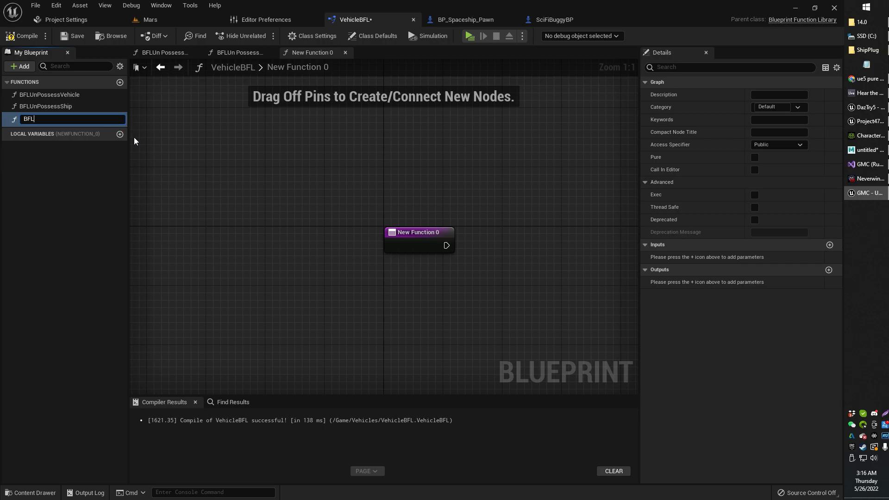
pyautogui.write('Example')
pyautogui.write('prin')
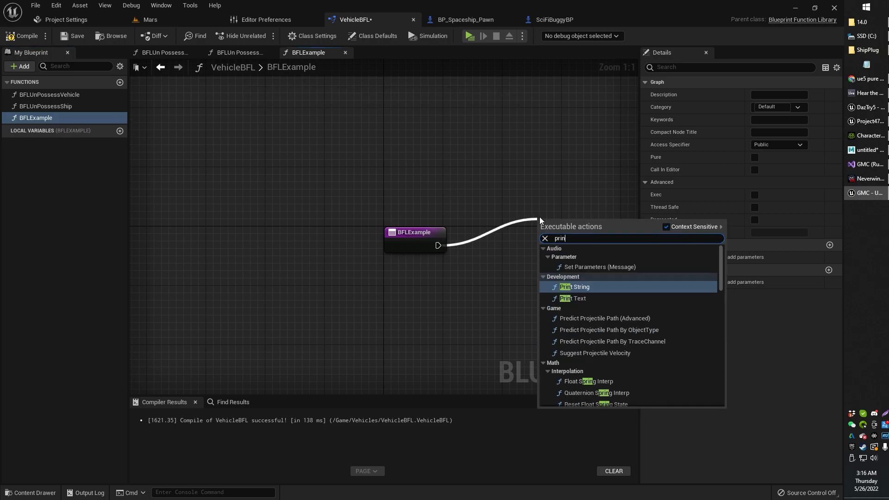
pyautogui.click(573, 286)
pyautogui.write('Hello YOUTube')
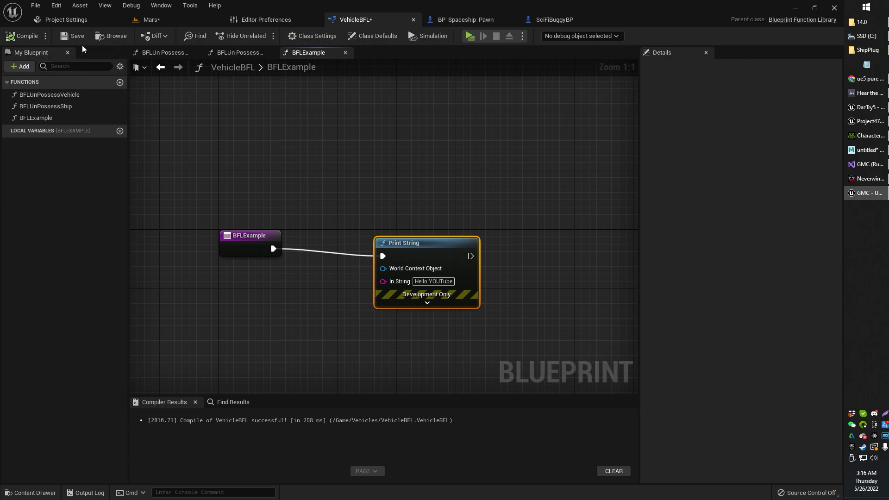
pyautogui.click(36, 117)
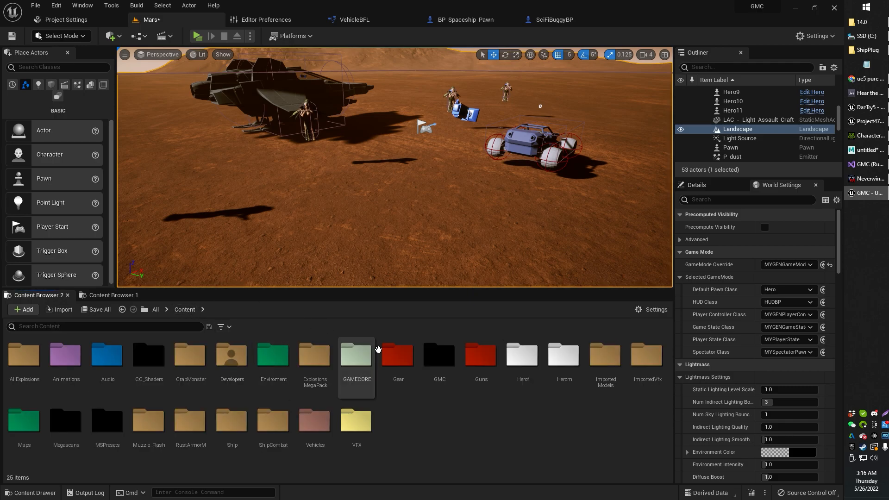
# Open the Hero character blueprint's event graph from the Herof folder
pyautogui.click(521, 355)
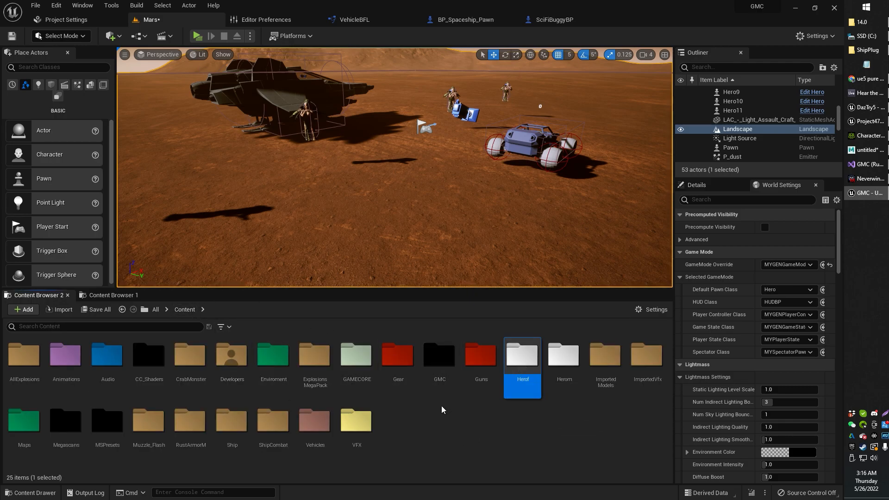
pyautogui.doubleClick(521, 356)
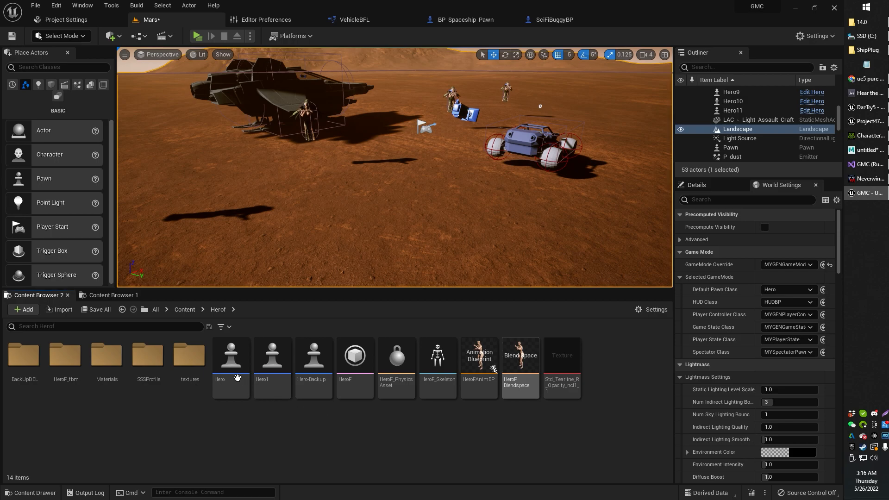
pyautogui.doubleClick(231, 354)
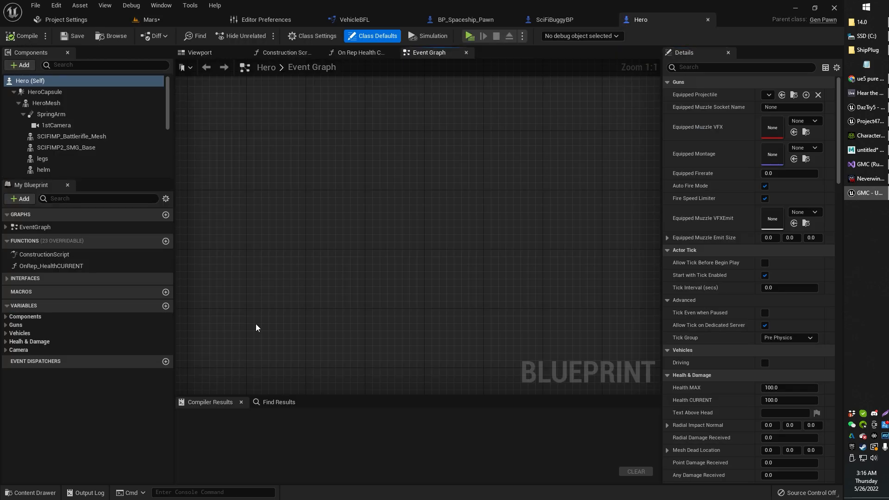
pyautogui.moveTo(326, 119)
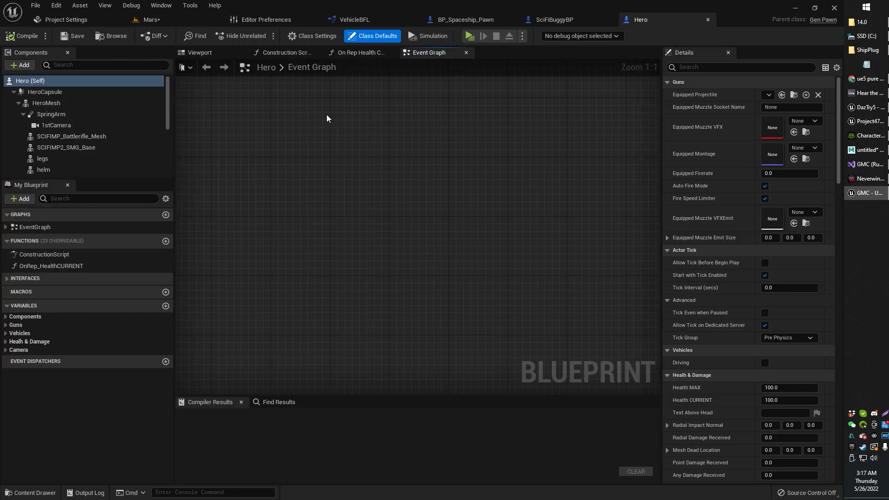
pyautogui.moveTo(357, 52)
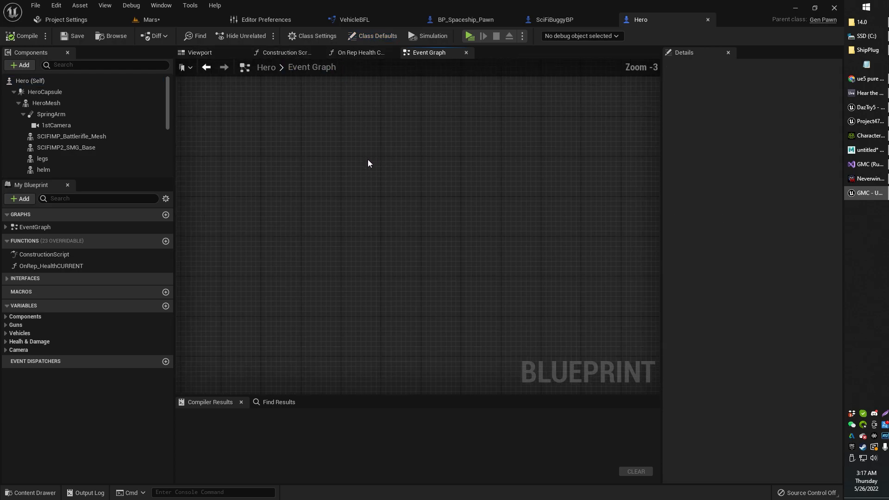
# Add a keyboard key event calling BFLExample on Pressed, and compile the Hero blueprint
pyautogui.scroll(-3)
pyautogui.write('shift')
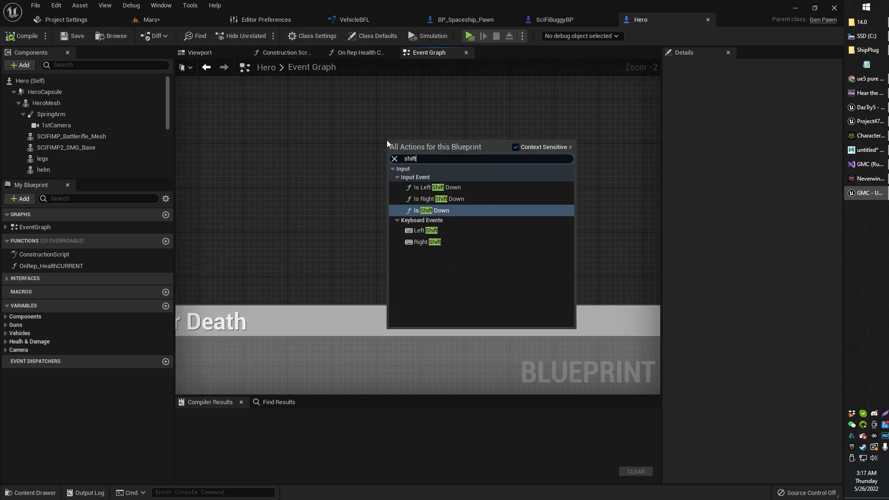
pyautogui.click(425, 230)
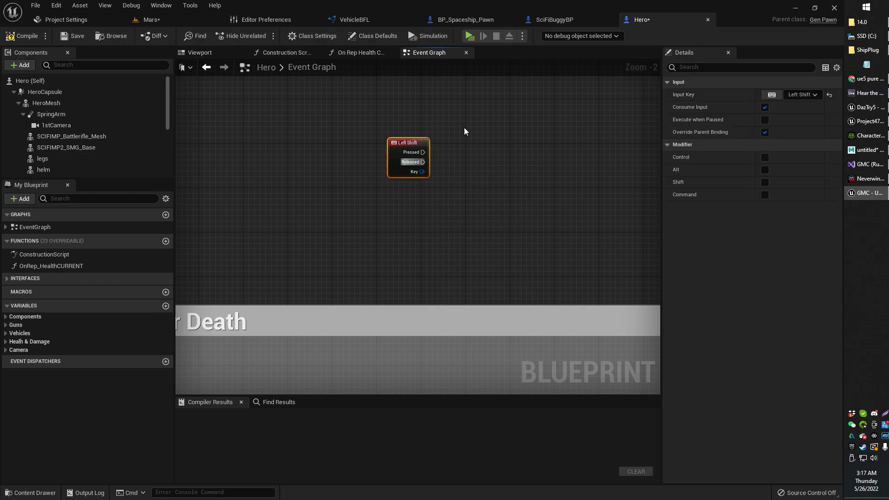
pyautogui.moveTo(770, 95)
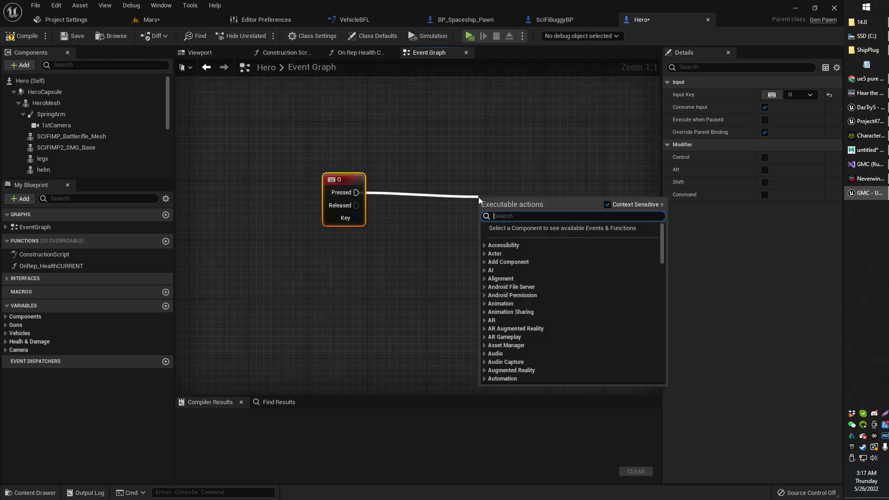
pyautogui.write('bf')
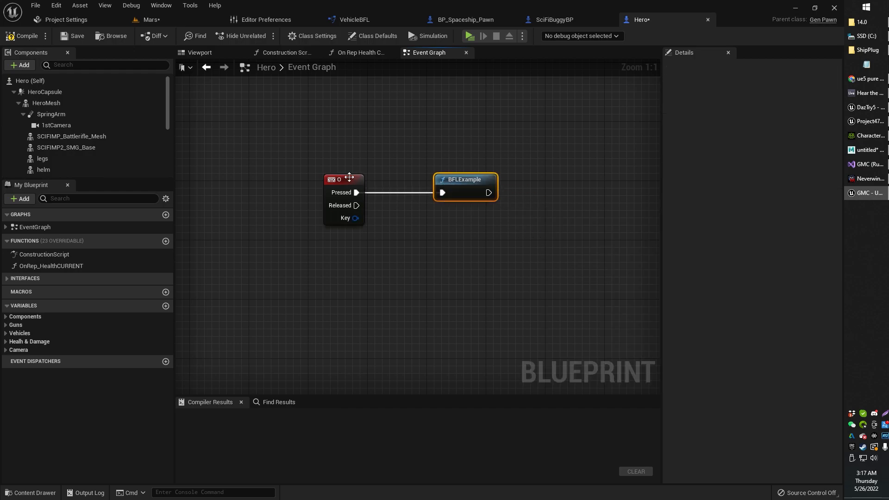
pyautogui.moveTo(26, 36)
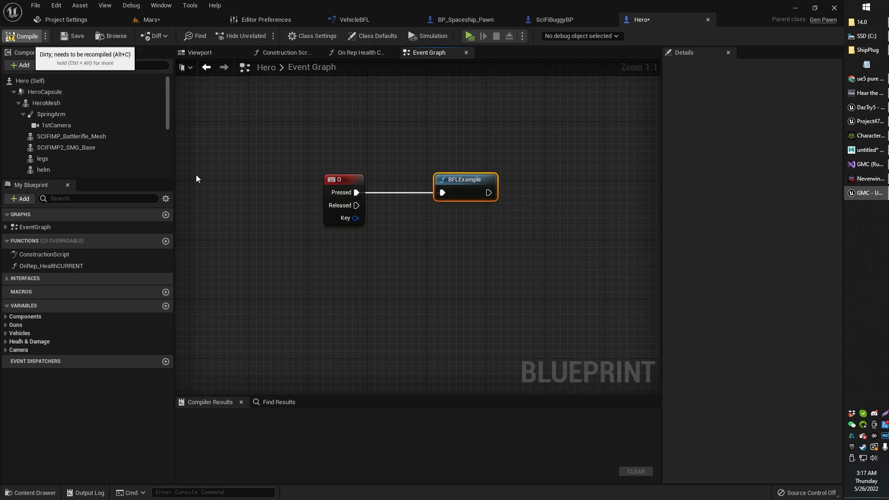
pyautogui.click(25, 36)
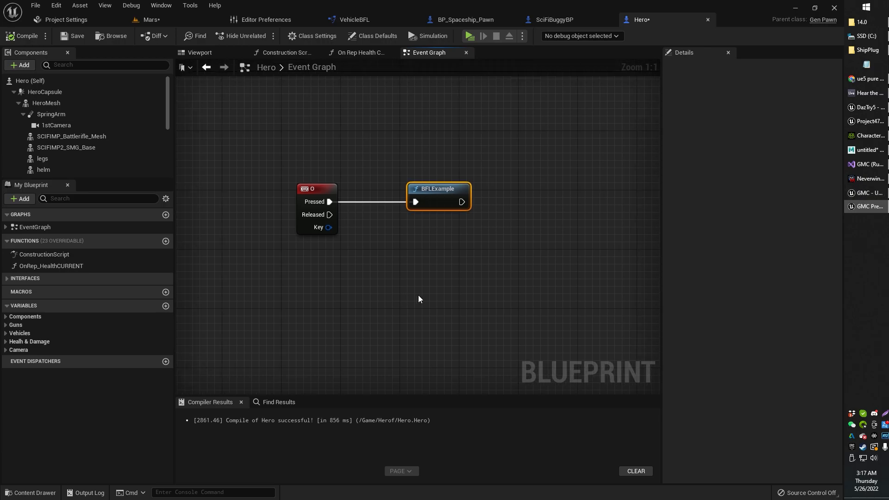
pyautogui.click(468, 36)
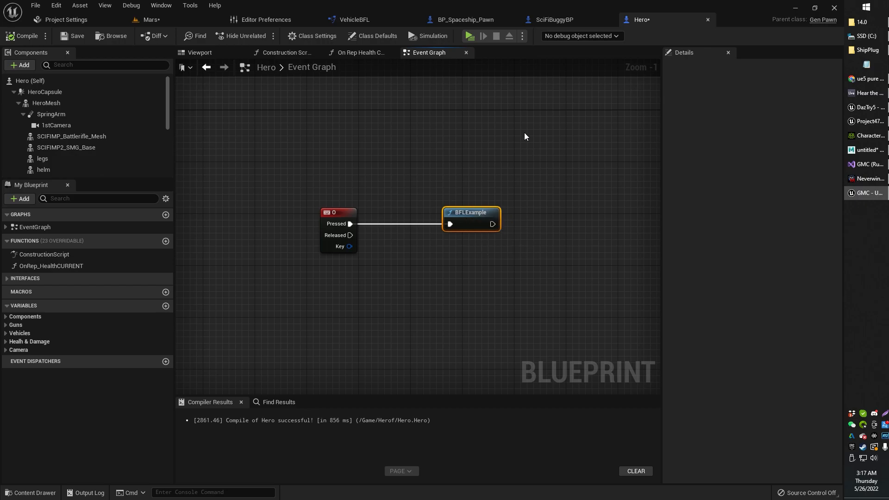
pyautogui.moveTo(527, 32)
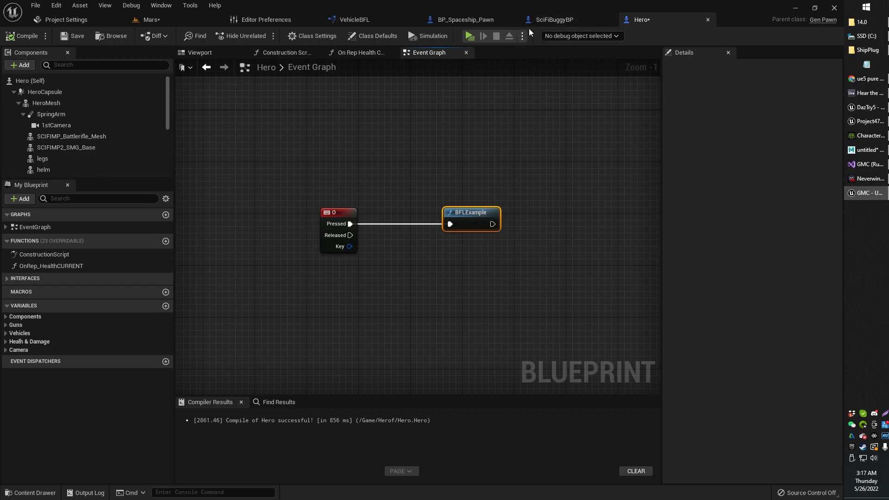
pyautogui.moveTo(441, 217)
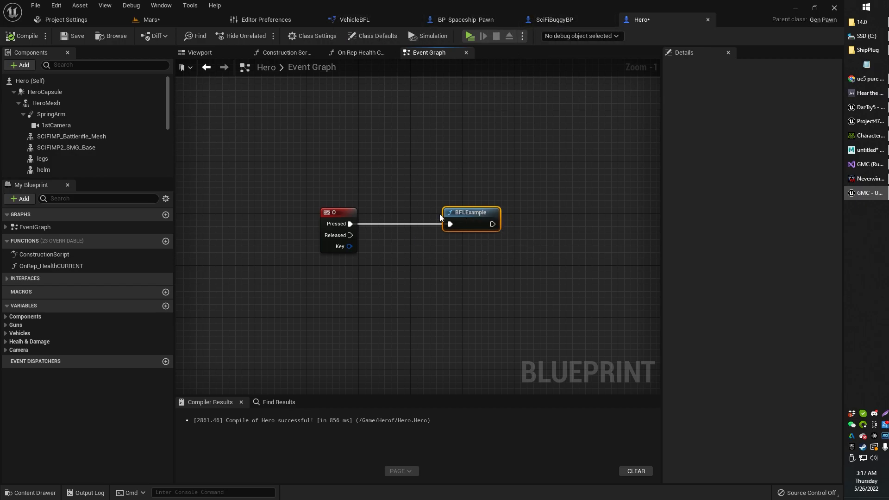
pyautogui.moveTo(352, 20)
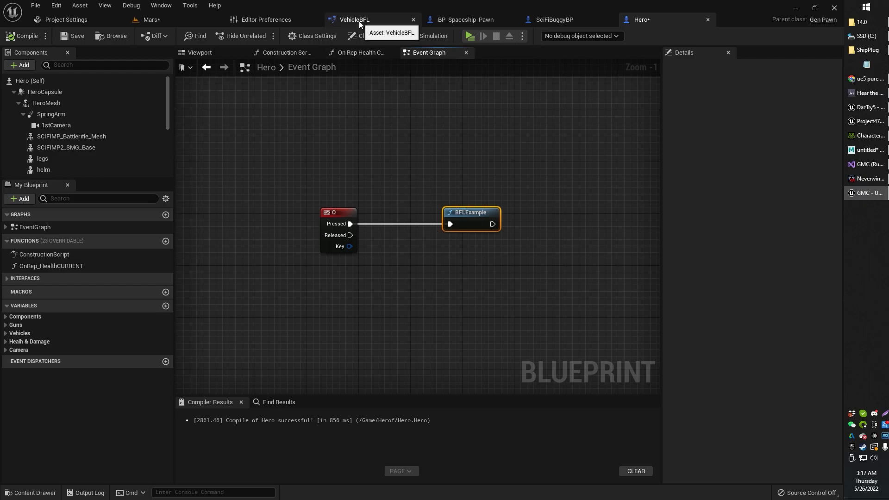
# Add a Float input named Floaty and an Object-type second input to BFLExample
pyautogui.click(352, 20)
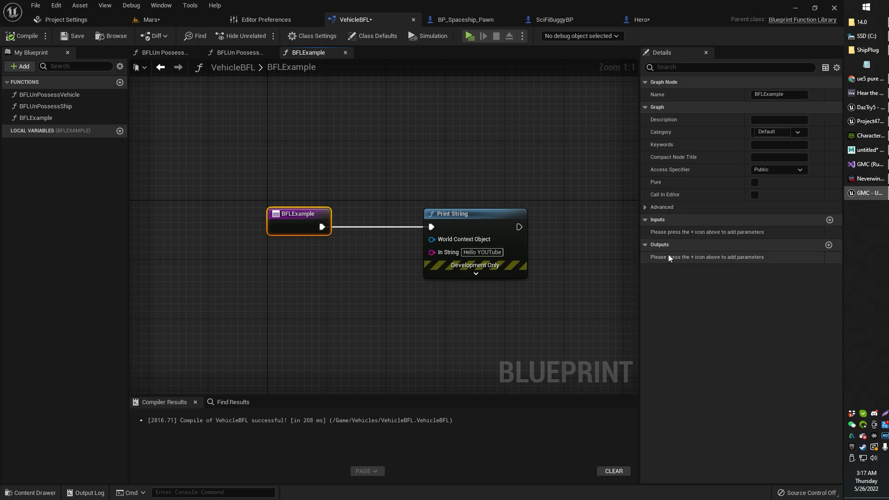
pyautogui.moveTo(346, 149)
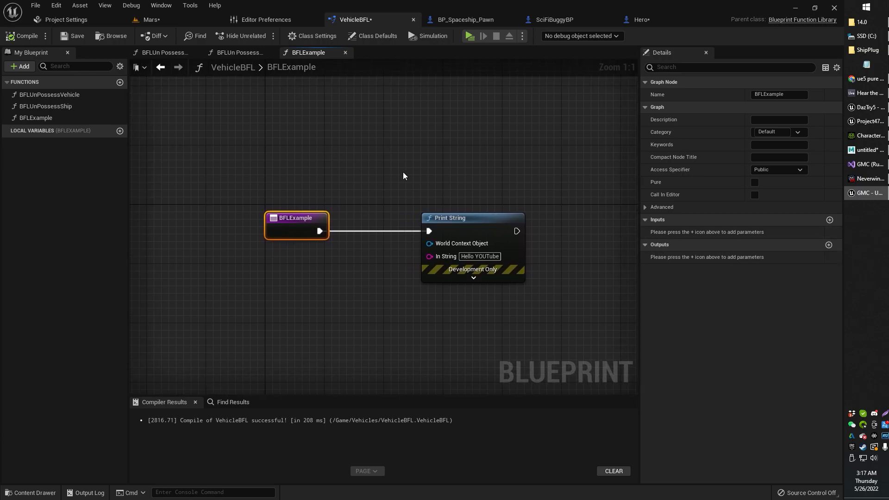
pyautogui.moveTo(380, 169)
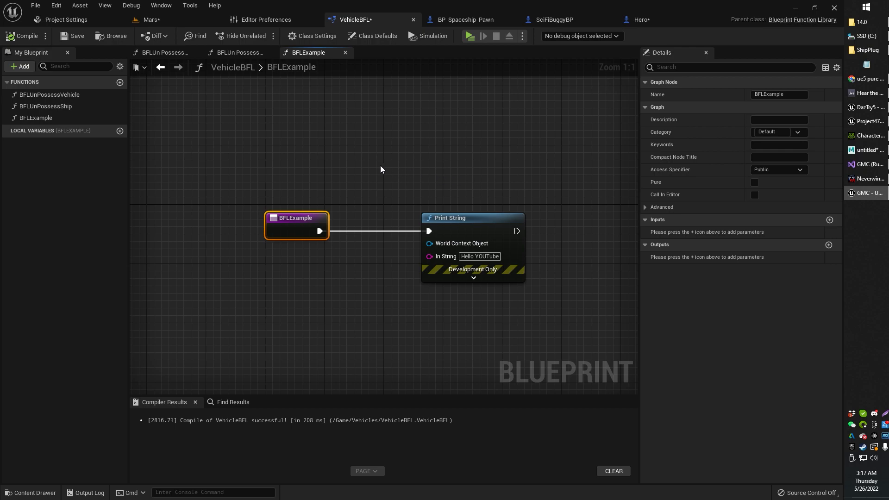
pyautogui.moveTo(425, 160)
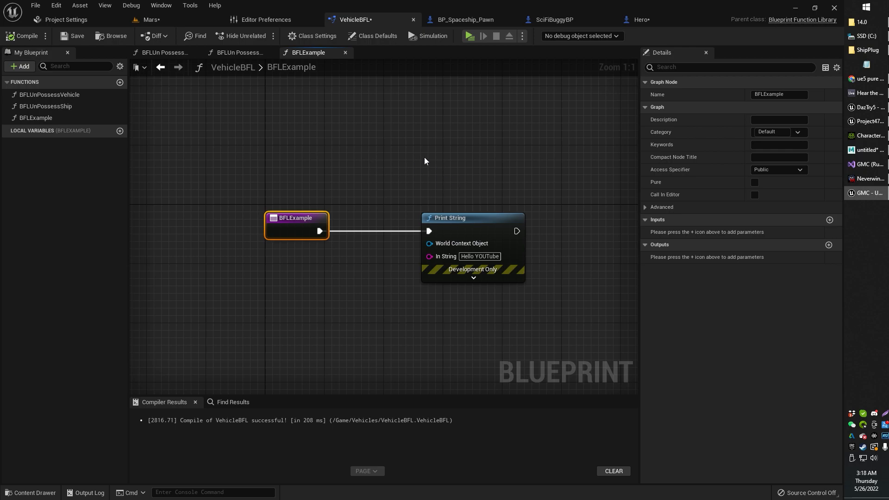
pyautogui.moveTo(825, 227)
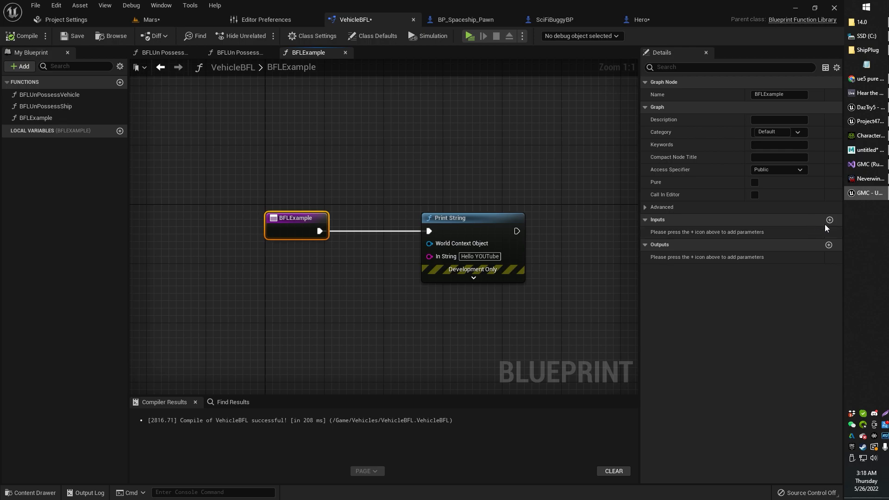
pyautogui.click(828, 219)
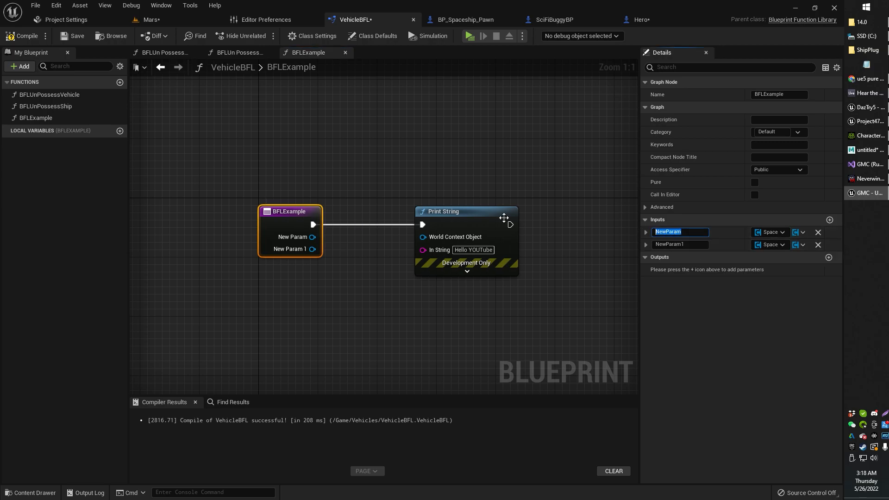
pyautogui.moveTo(694, 261)
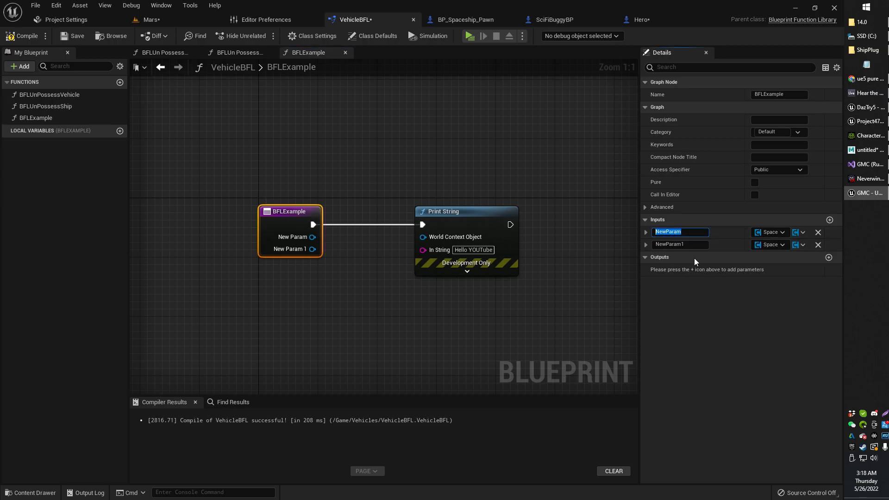
pyautogui.write('Example1')
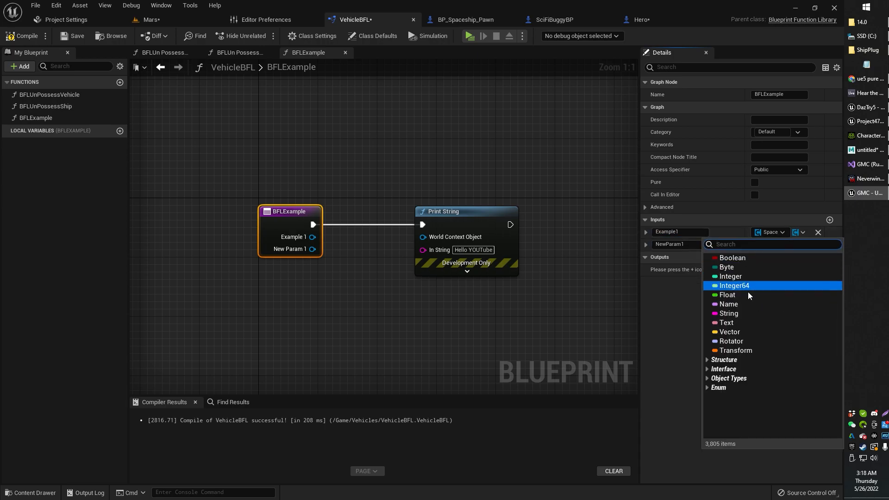
pyautogui.click(727, 294)
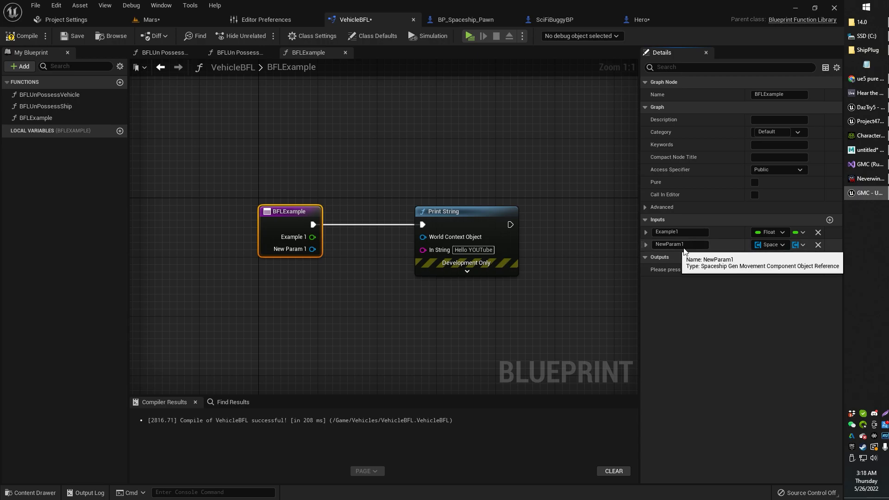
pyautogui.click(768, 244)
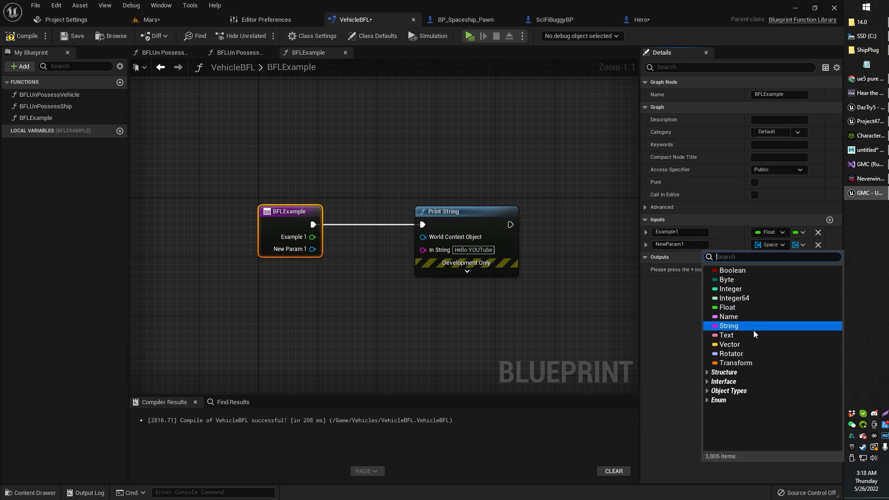
pyautogui.write('object')
pyautogui.click(680, 232)
pyautogui.write('Floaty')
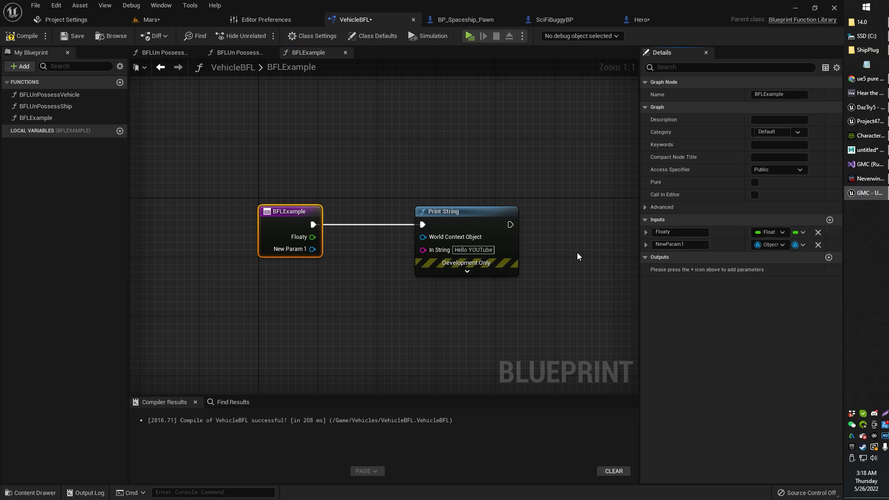
# Rename BFLExample's second input from NewParam1 to Object
pyautogui.doubleClick(680, 244)
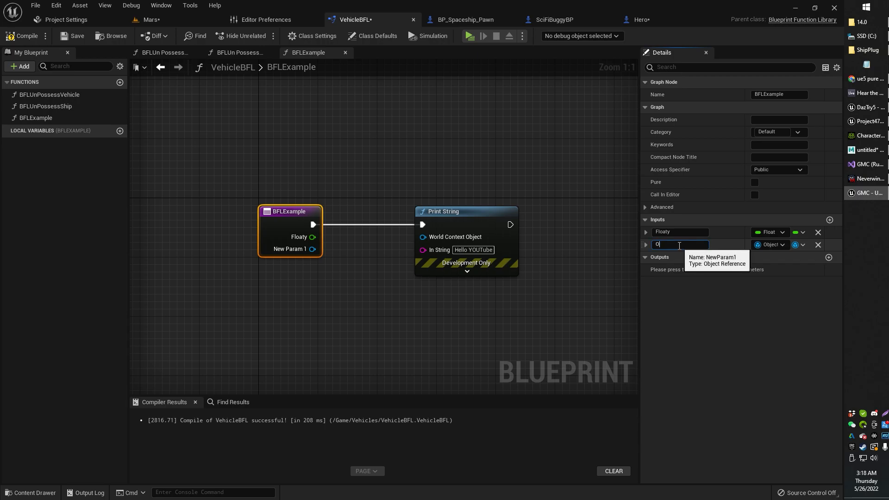
pyautogui.write('Object')
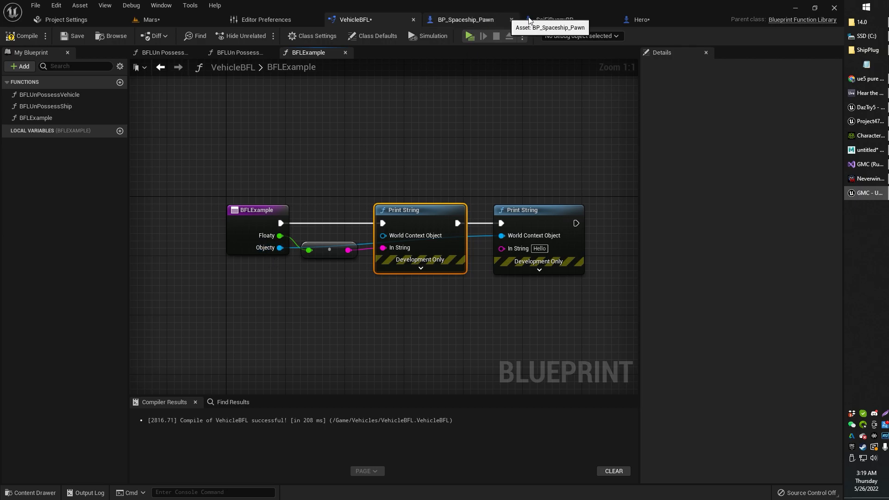
# Recompile Hero so its BFLExample call exposes the Floaty and Object inputs
pyautogui.click(642, 19)
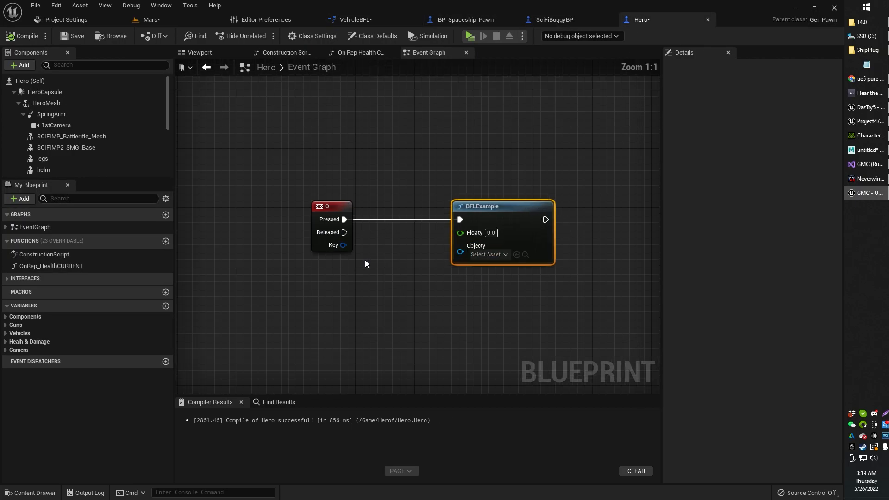
pyautogui.moveTo(22, 36)
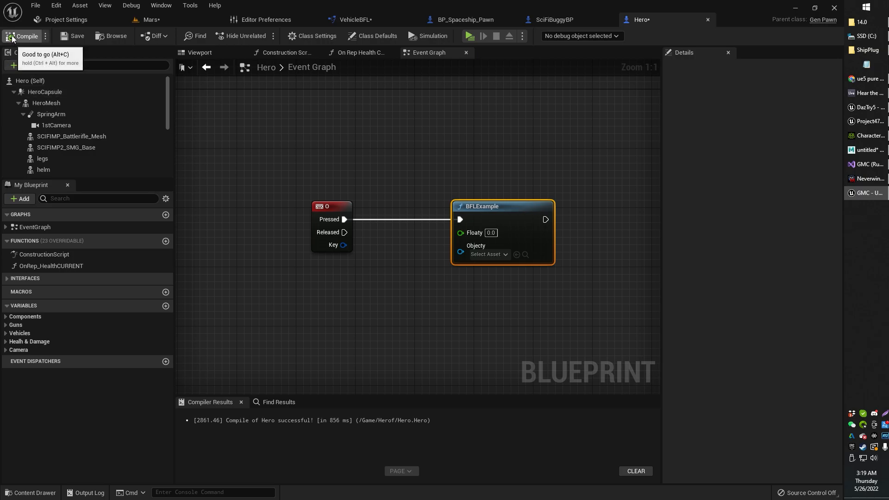
pyautogui.click(22, 36)
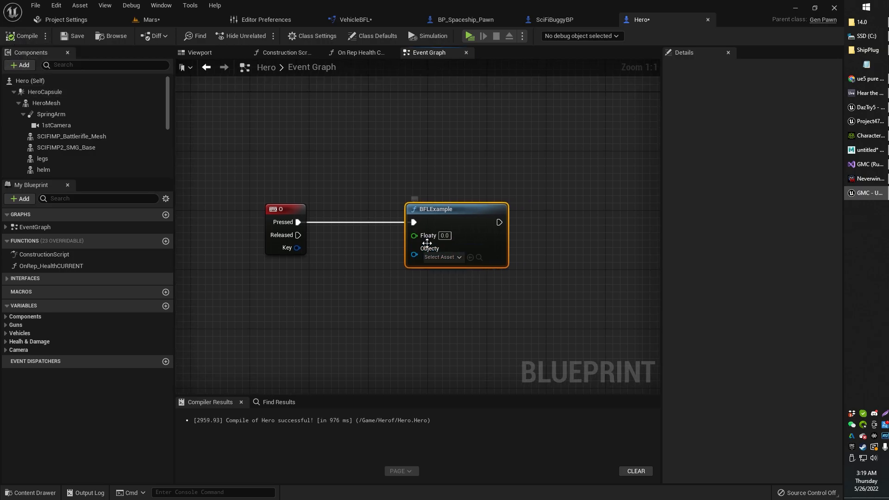
pyautogui.moveTo(422, 235)
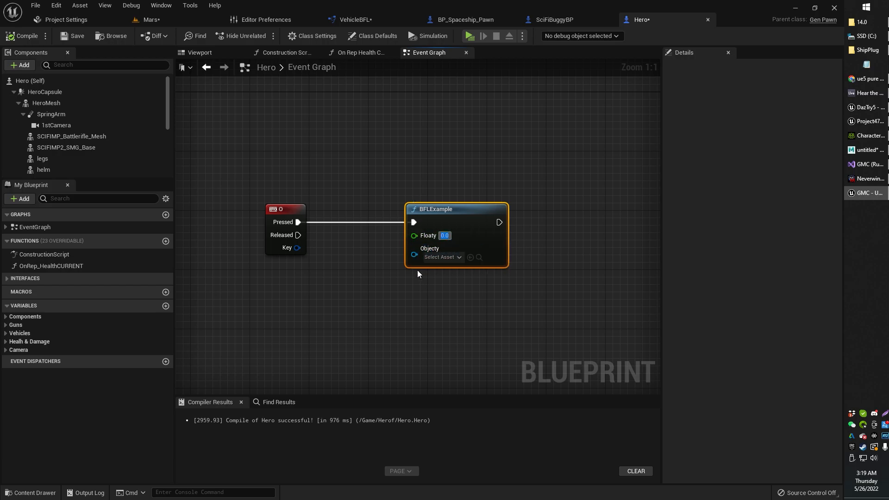
pyautogui.moveTo(358, 286)
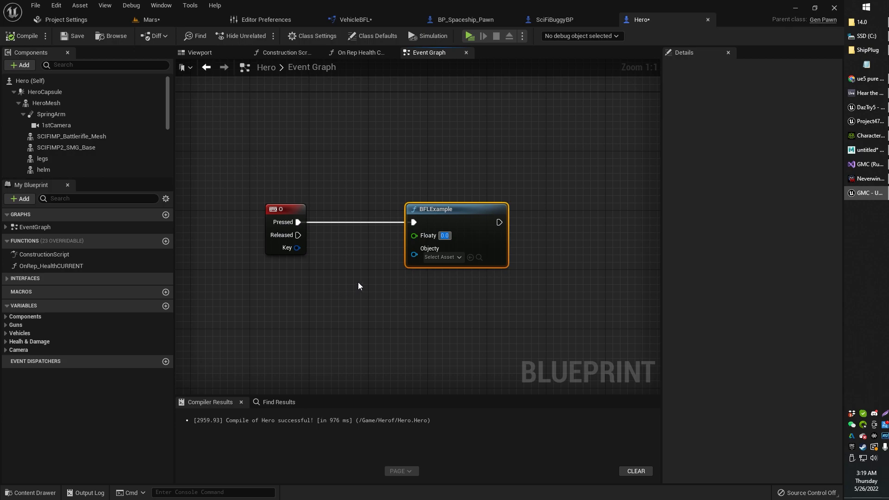
pyautogui.moveTo(18, 350)
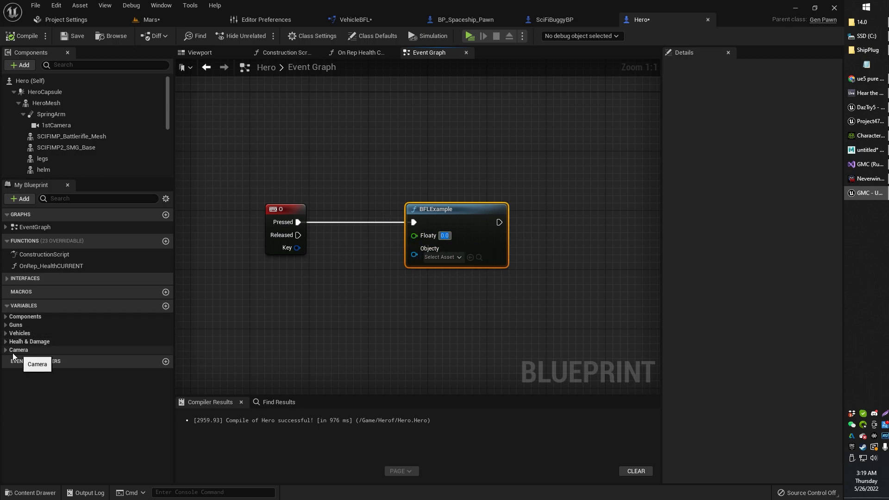
# Wire HealthMAX into Floaty and Get Self Pawn REF into Object, then start a Play-in-Editor test
pyautogui.click(28, 341)
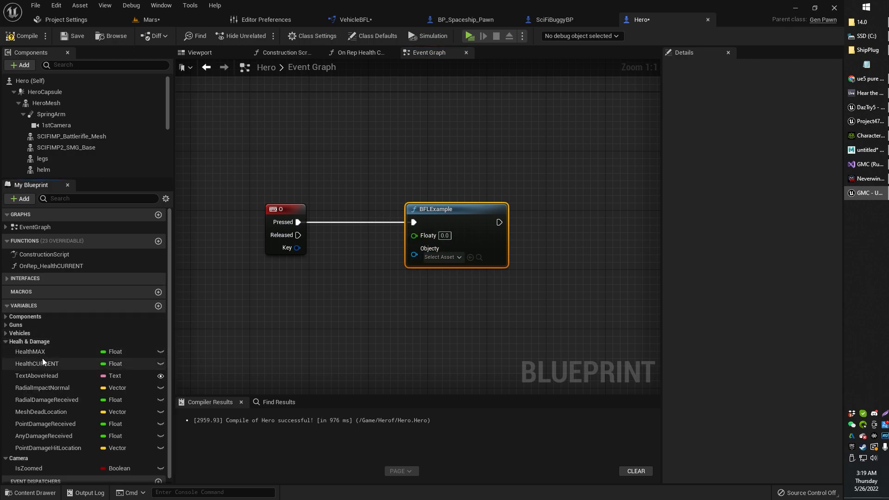
pyautogui.click(30, 351)
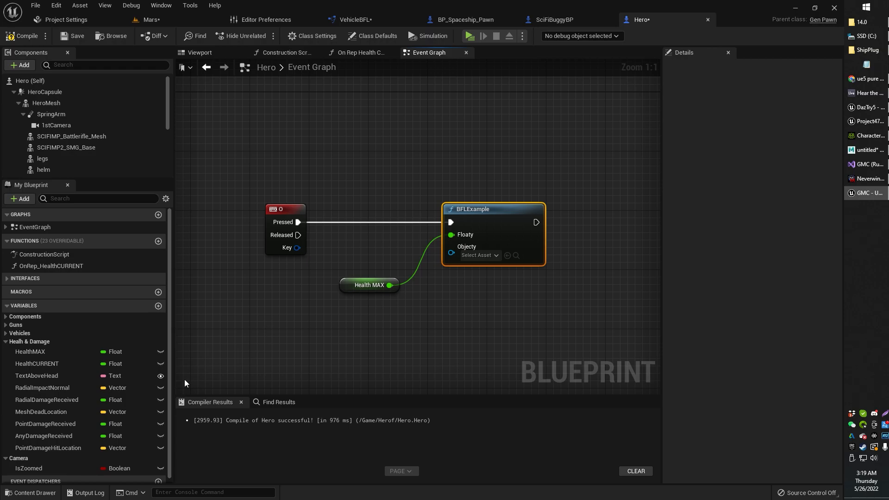
pyautogui.moveTo(381, 316)
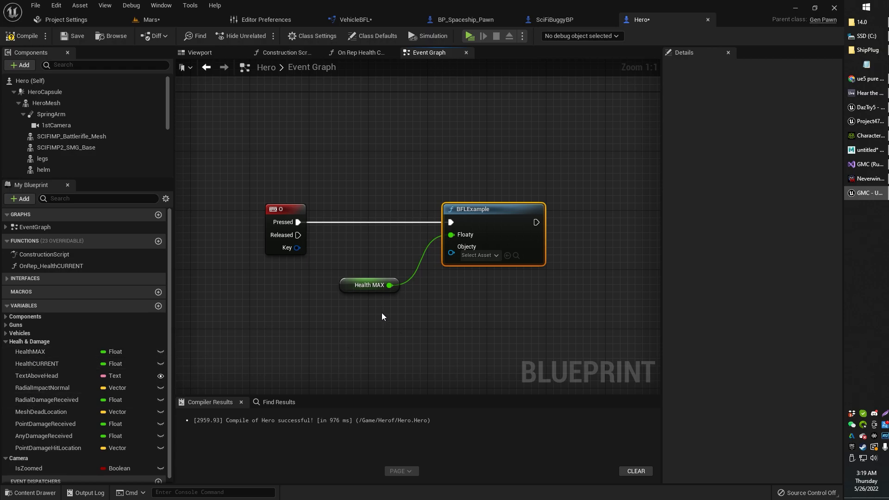
pyautogui.moveTo(446, 292)
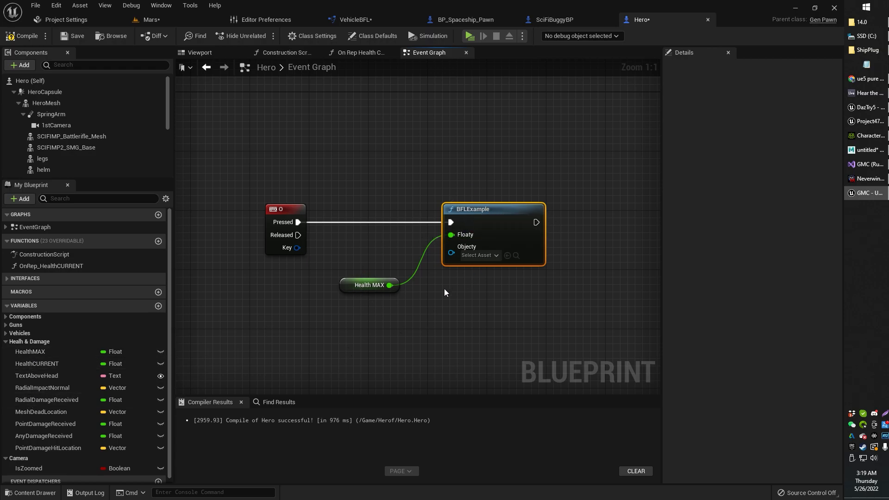
pyautogui.moveTo(302, 260)
pyautogui.write('get seelf')
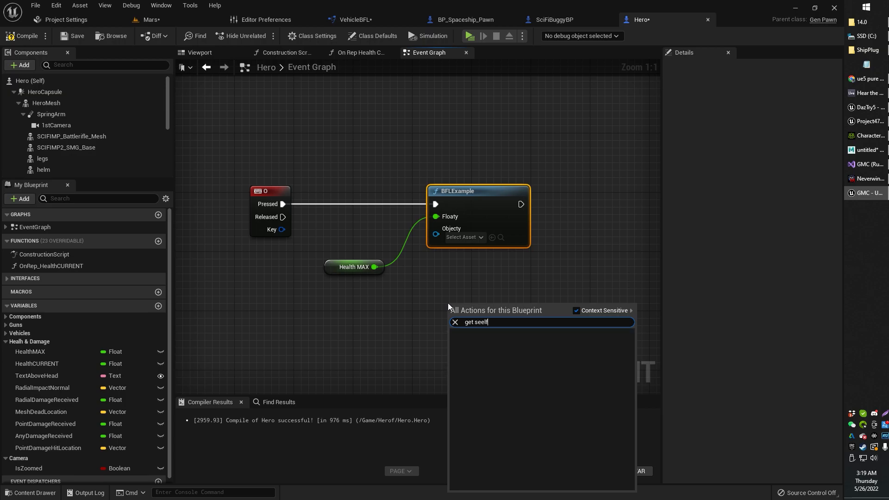
pyautogui.press('Backspace')
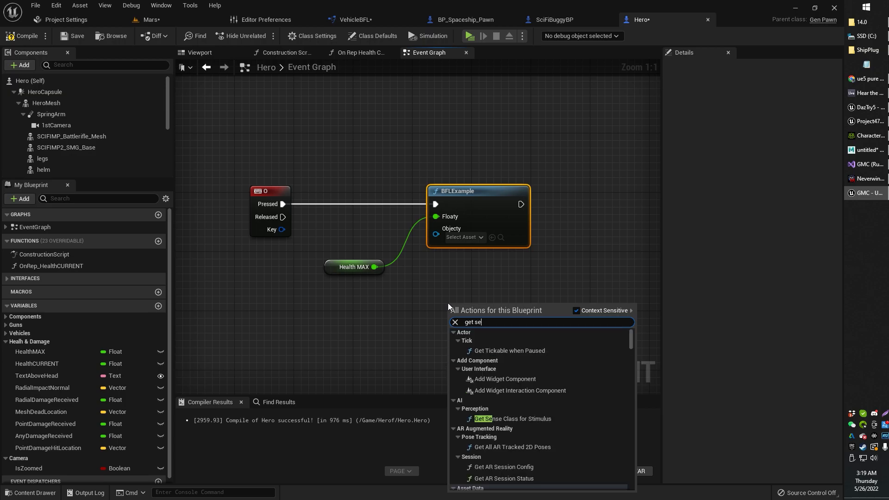
pyautogui.click(478, 311)
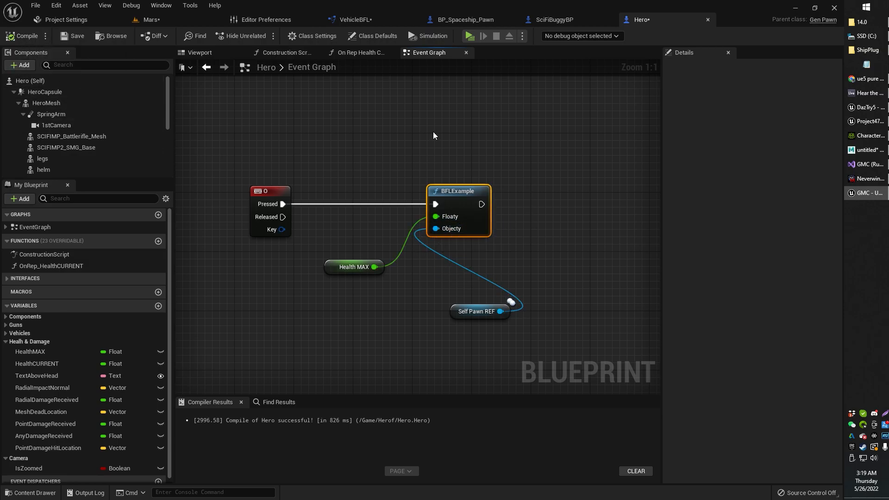
pyautogui.click(469, 36)
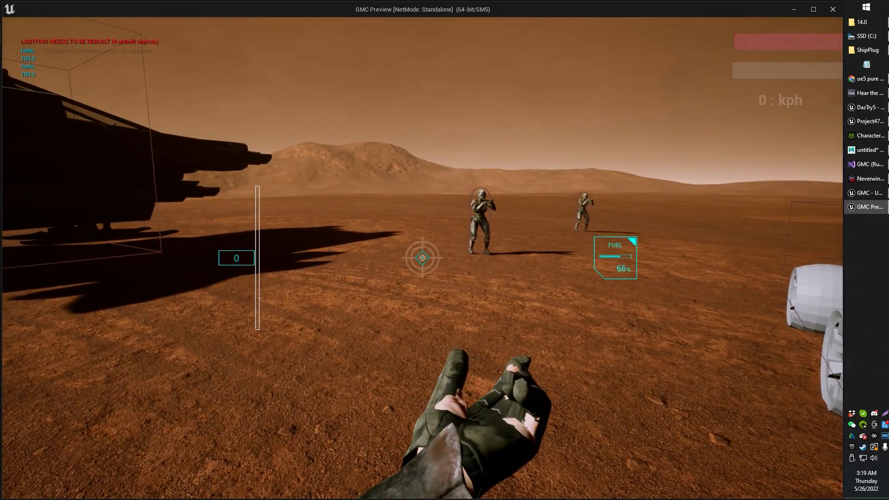
pyautogui.moveTo(422, 258)
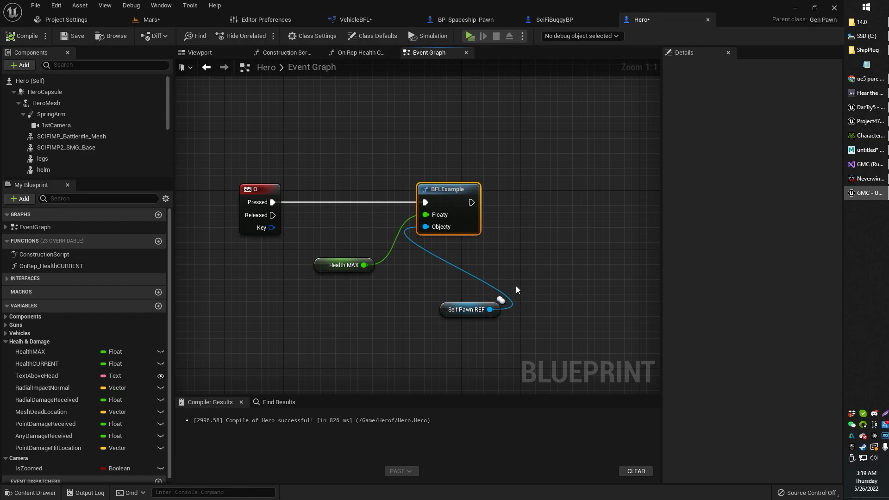
# Route Object through Get Display Name into the second Print String's In String and recompile VehicleBFL
pyautogui.click(552, 19)
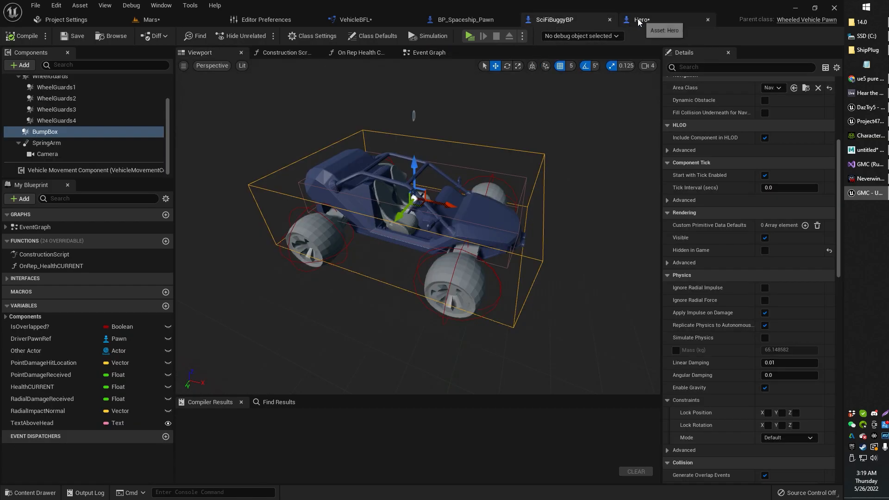
pyautogui.click(357, 19)
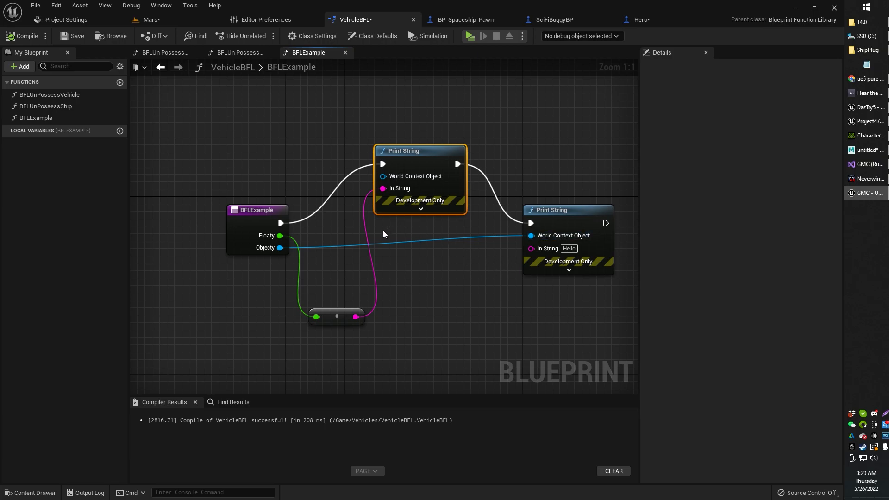
pyautogui.moveTo(385, 260)
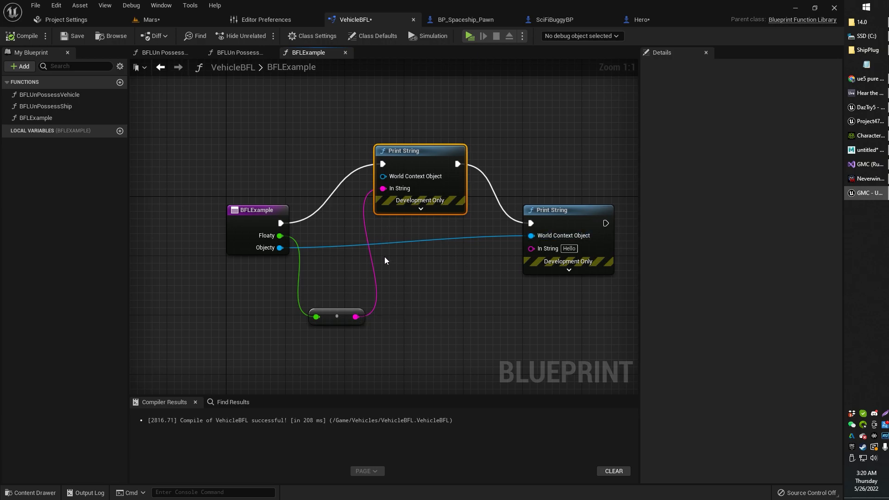
pyautogui.moveTo(533, 280)
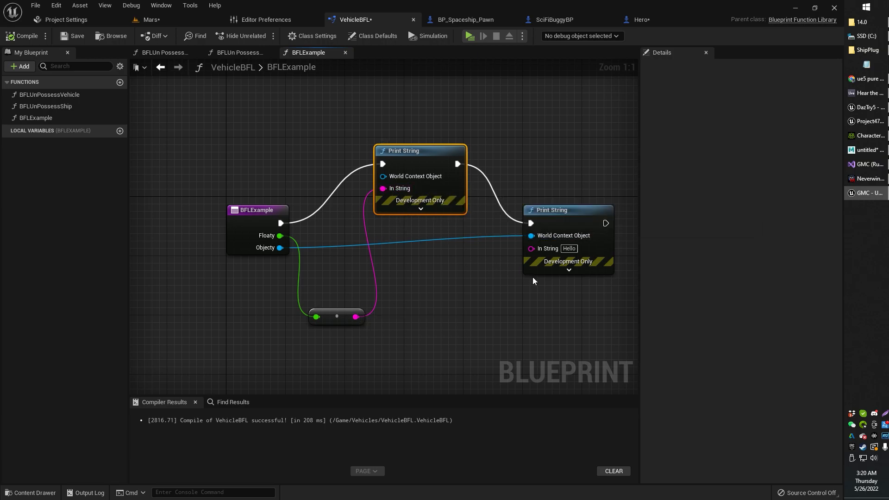
pyautogui.click(568, 270)
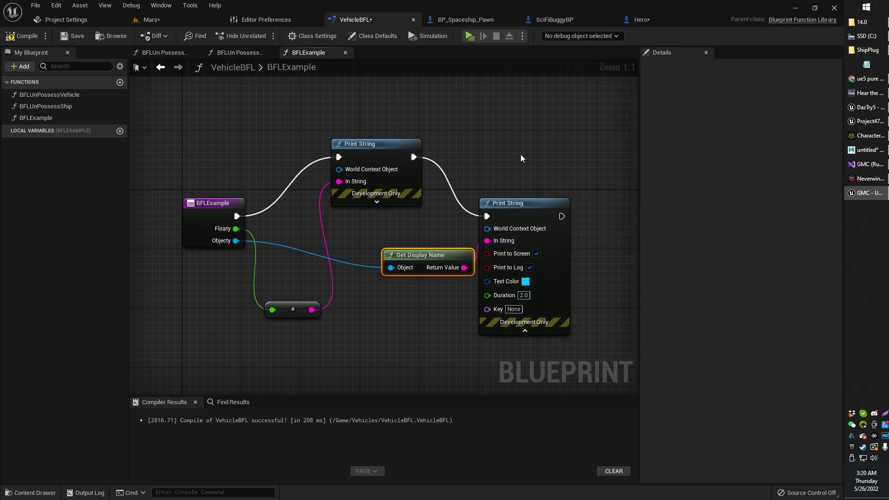
pyautogui.click(467, 36)
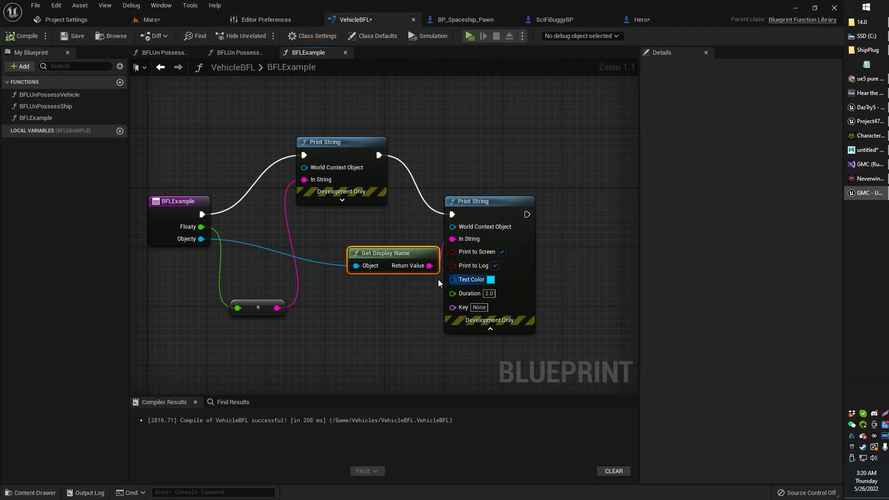
pyautogui.click(24, 36)
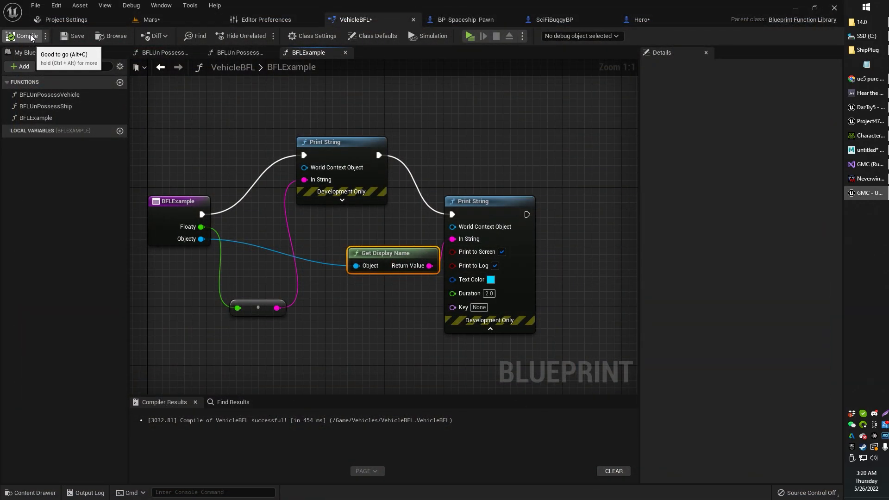
# In Hero, add a Get a reference to self node feeding BFLExample's Object input
pyautogui.click(641, 19)
pyautogui.write('sek')
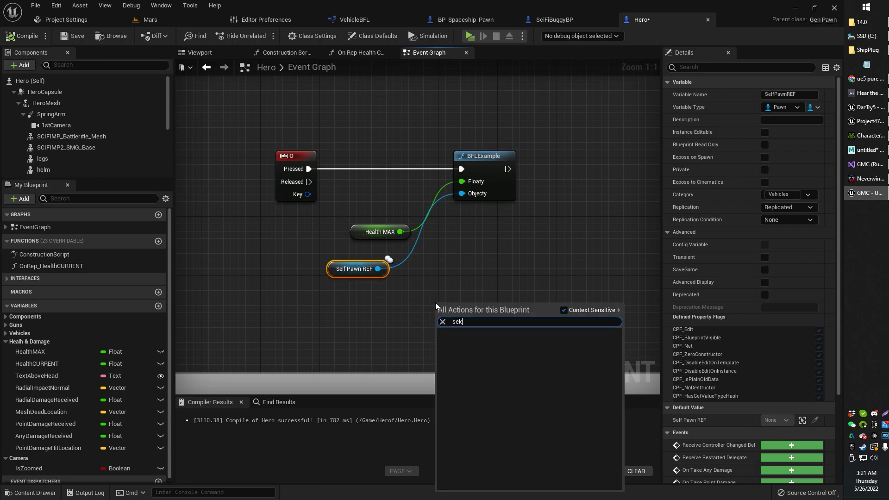
pyautogui.write('self')
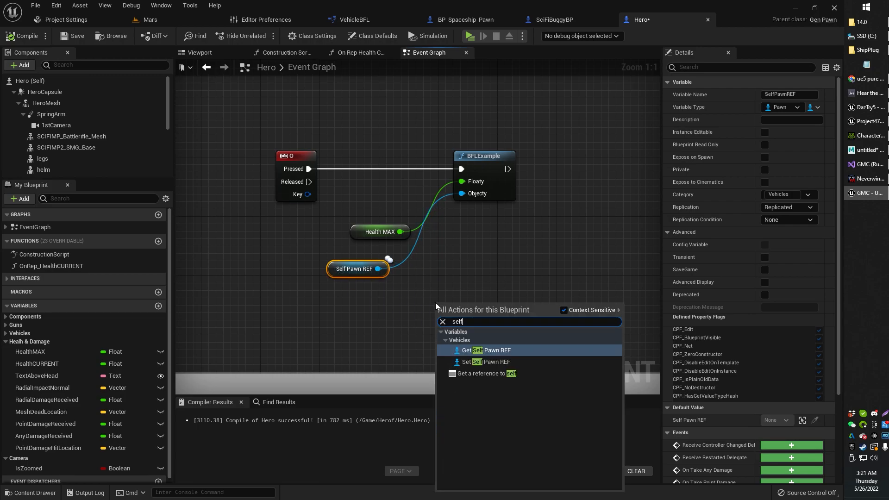
pyautogui.moveTo(491, 368)
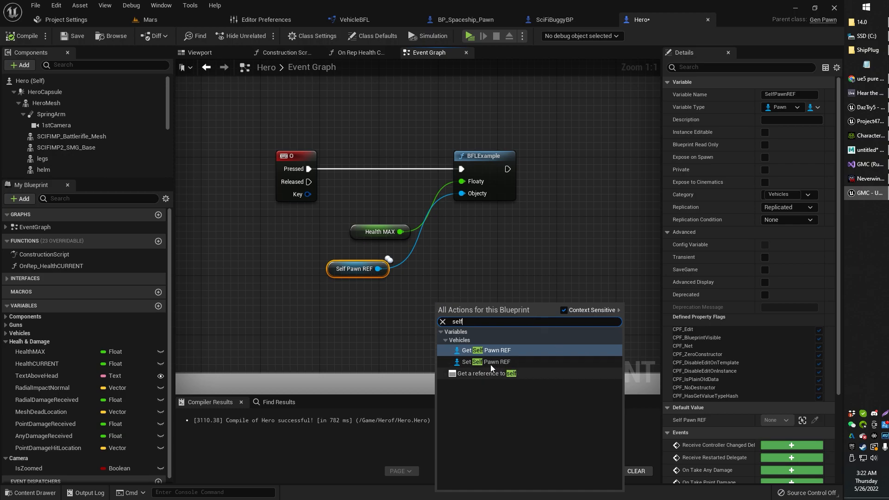
pyautogui.moveTo(488, 382)
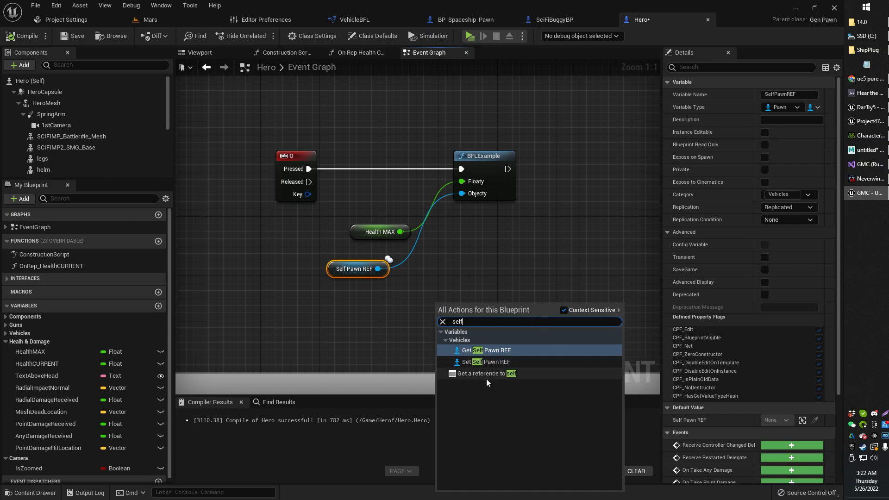
pyautogui.click(488, 373)
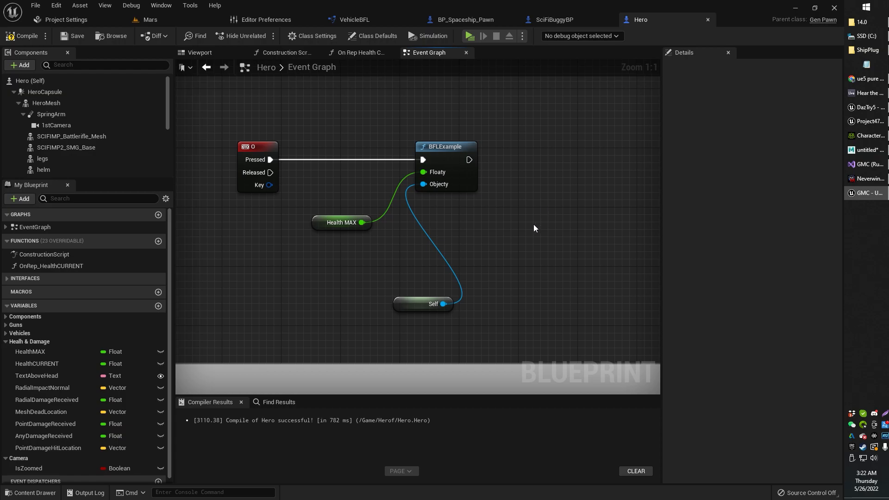
# Play-test the Hero change twice, then bring up the SciFiBuggyBP blueprint
pyautogui.click(467, 36)
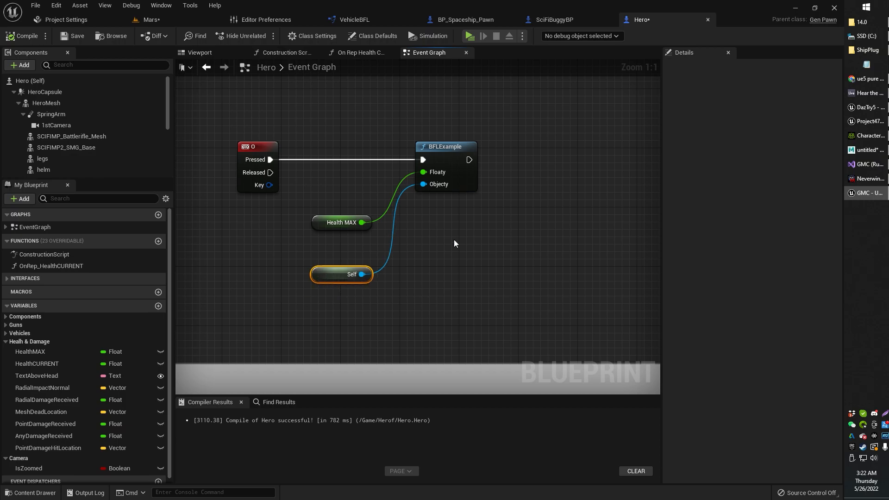
pyautogui.click(468, 36)
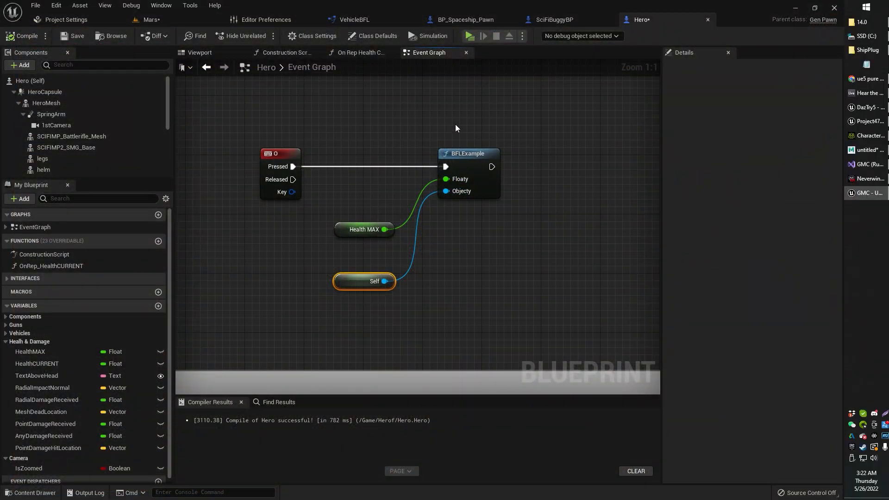
pyautogui.click(553, 20)
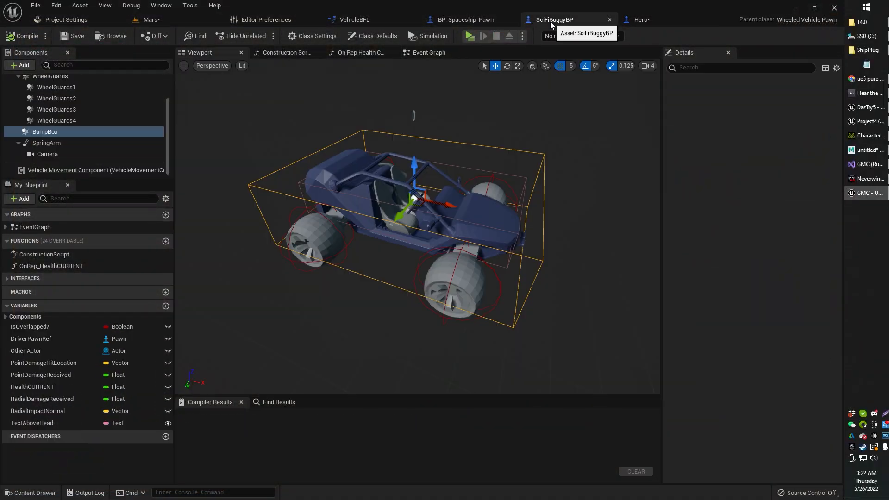
# Browse SciFiBuggyBP's event graph, then return to VehicleBFL's BFLExample function
pyautogui.click(429, 52)
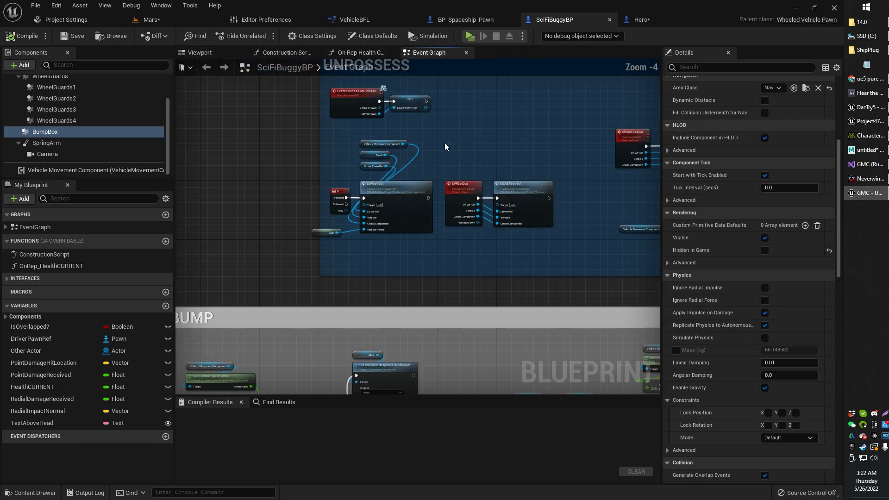
pyautogui.scroll(-3)
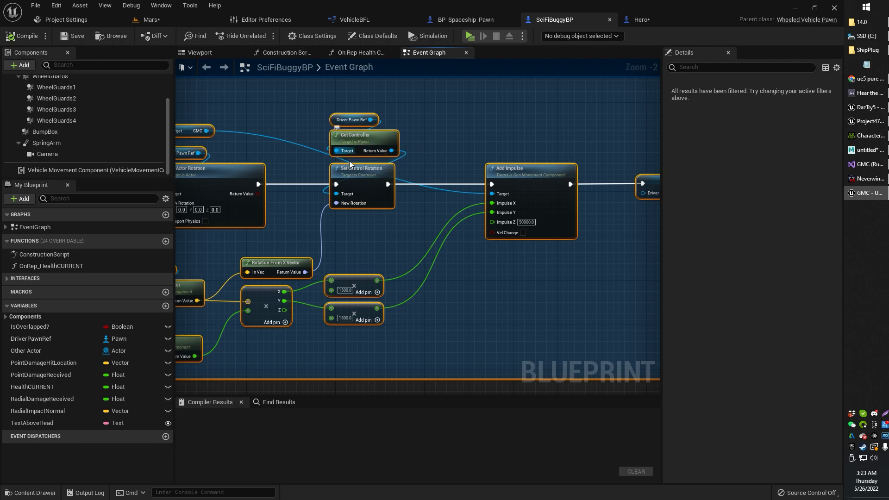
pyautogui.scroll(-3)
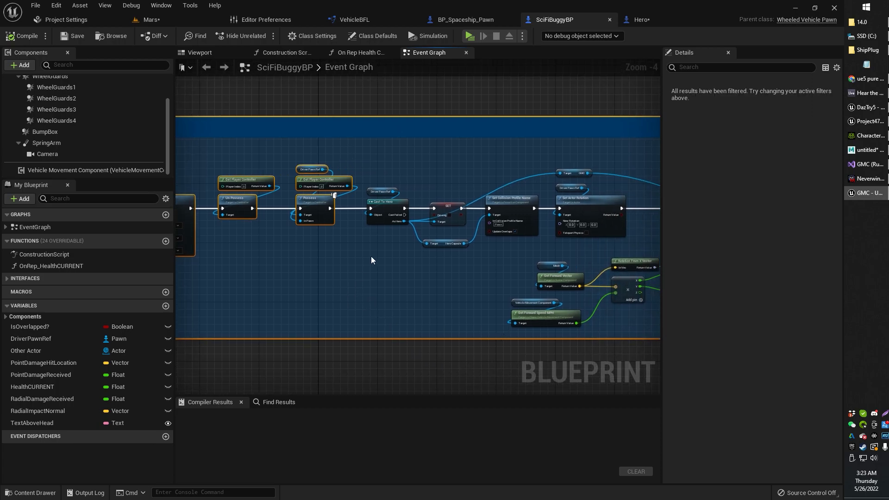
pyautogui.moveTo(642, 20)
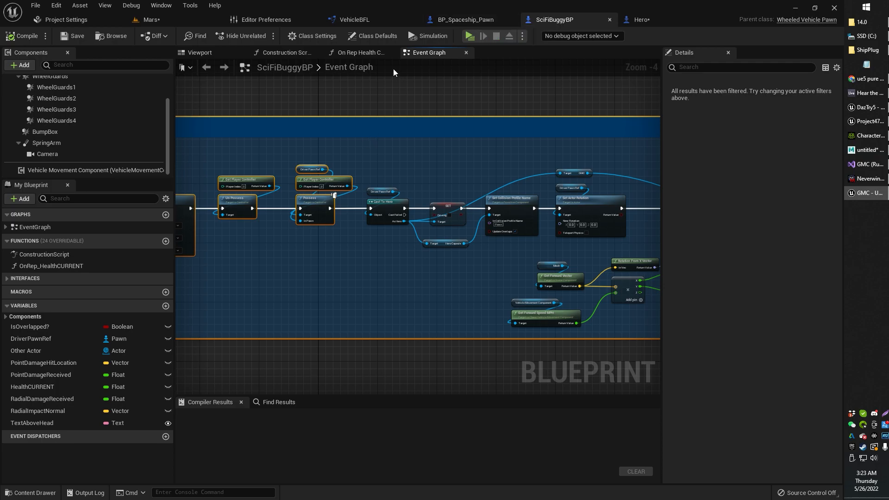
pyautogui.click(354, 19)
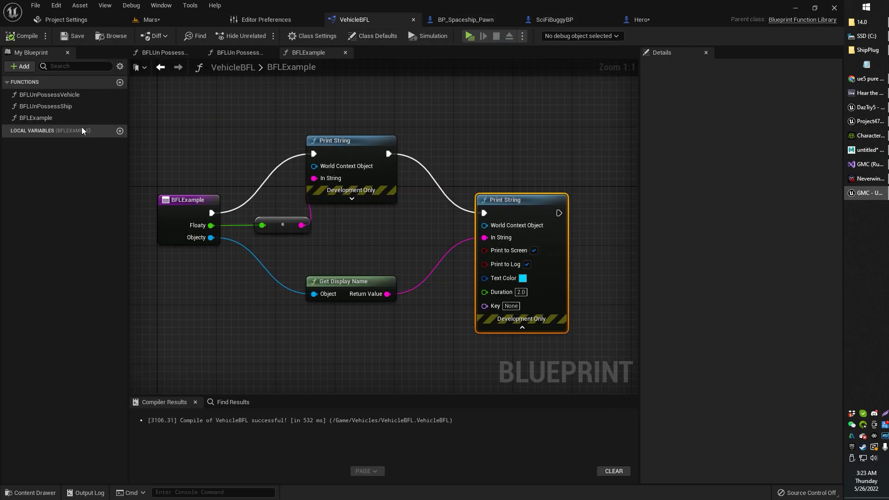
# Inspect BFLUnPossessVehicle's graph and input details, then go back to SciFiBuggyBP
pyautogui.click(49, 94)
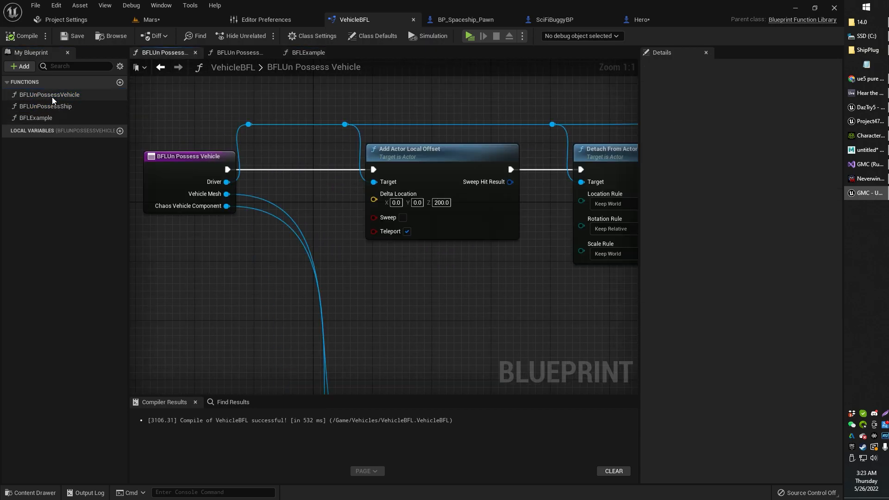
pyautogui.click(50, 94)
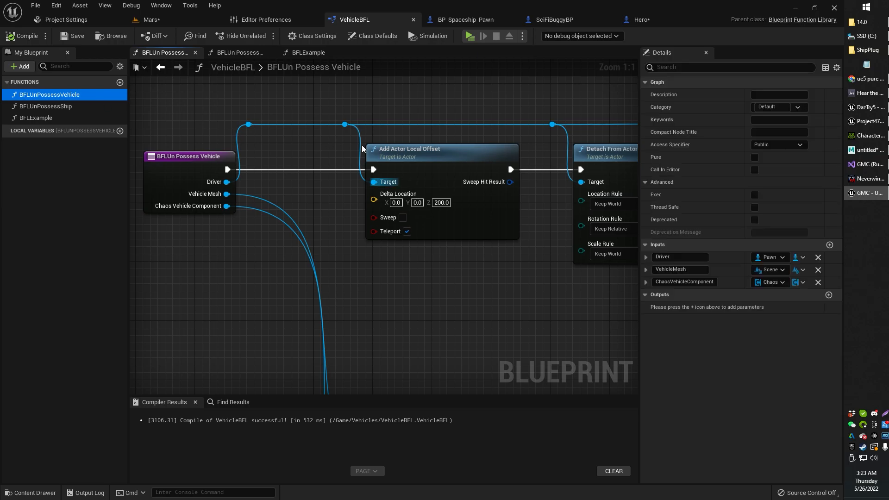
pyautogui.scroll(-3)
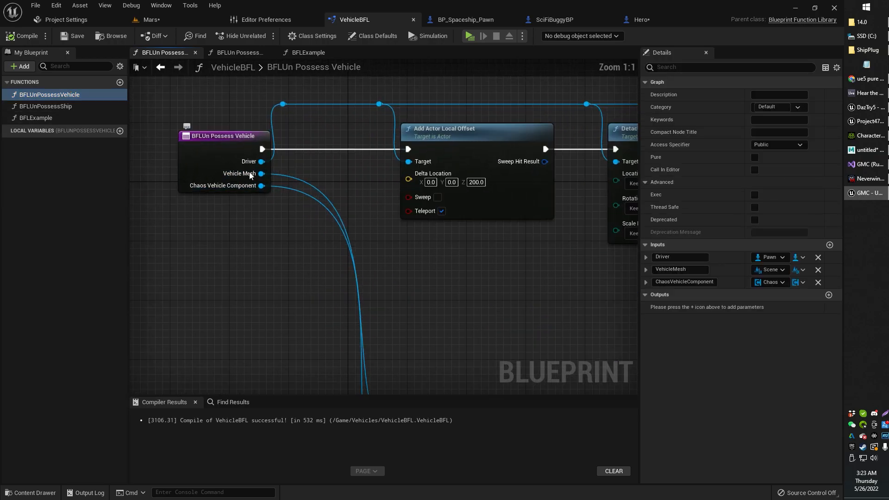
pyautogui.scroll(-3)
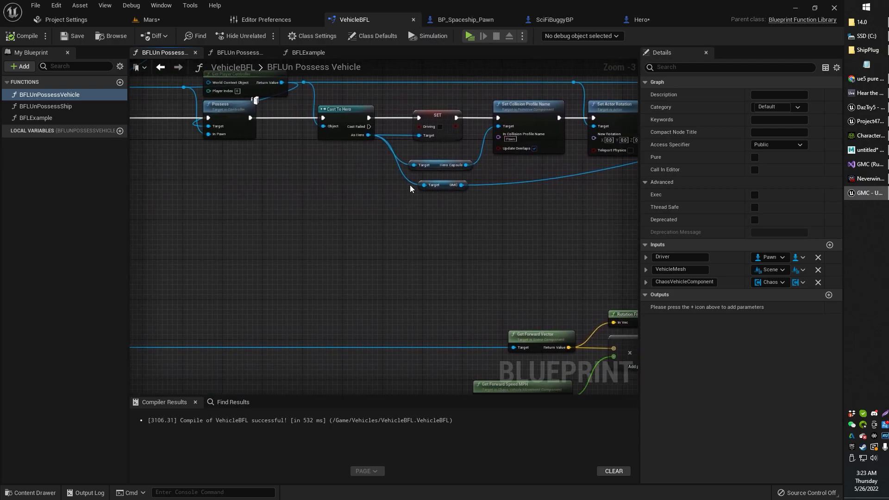
pyautogui.click(553, 20)
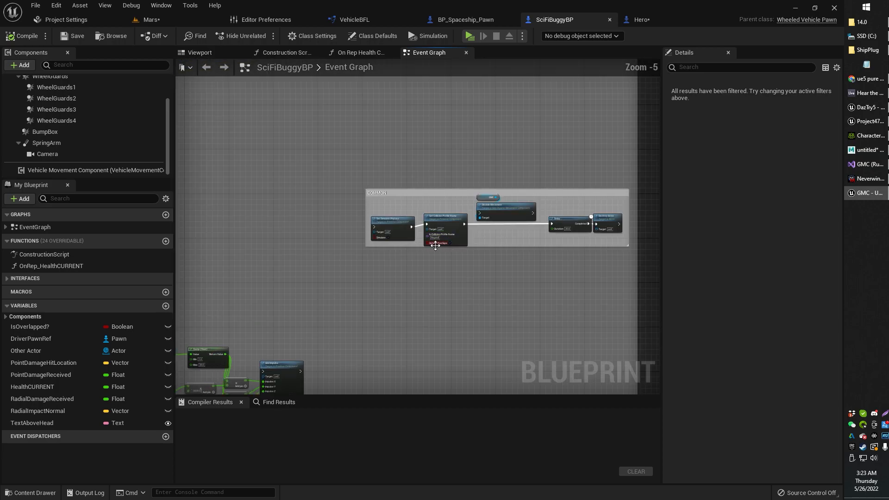
pyautogui.scroll(-3)
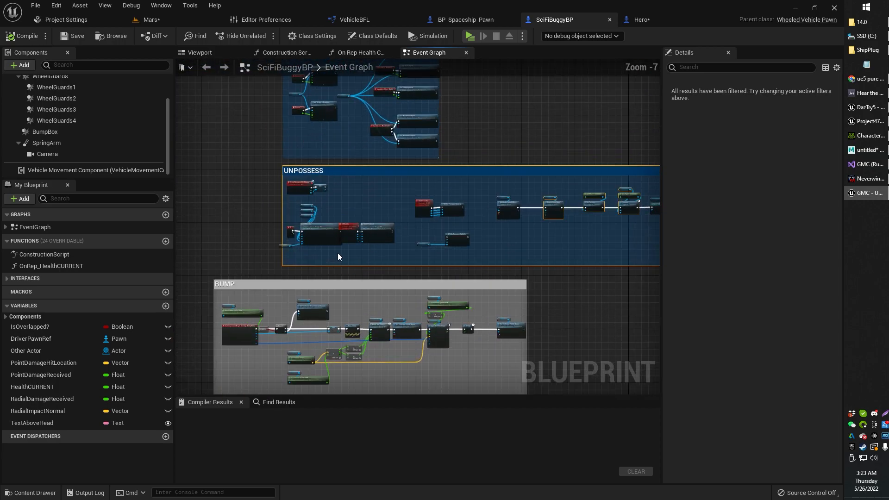
pyautogui.scroll(3)
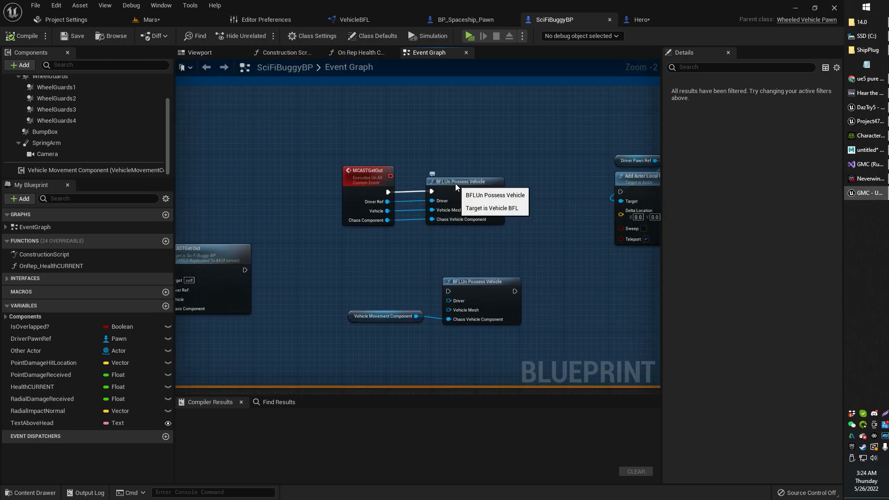
pyautogui.scroll(3)
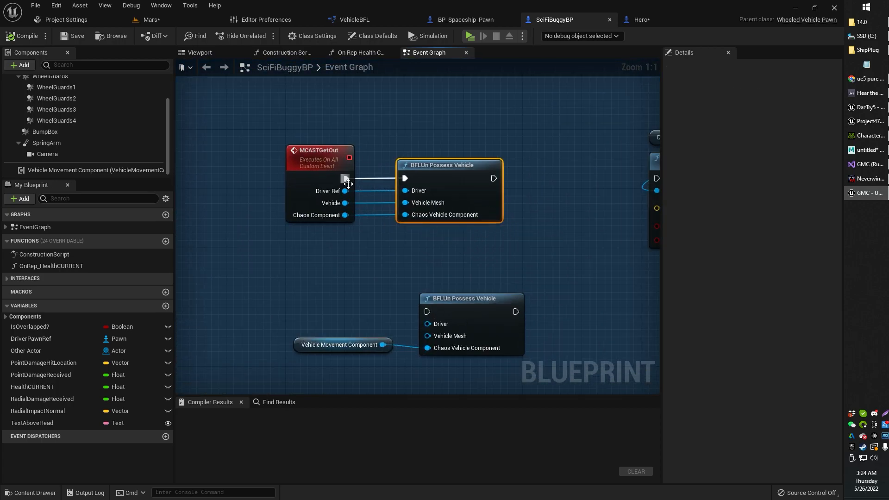
pyautogui.click(318, 151)
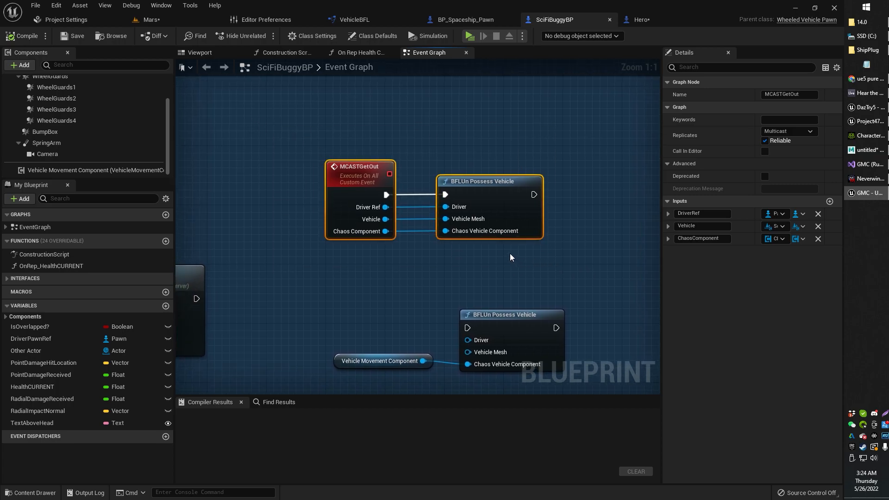
pyautogui.moveTo(503, 256)
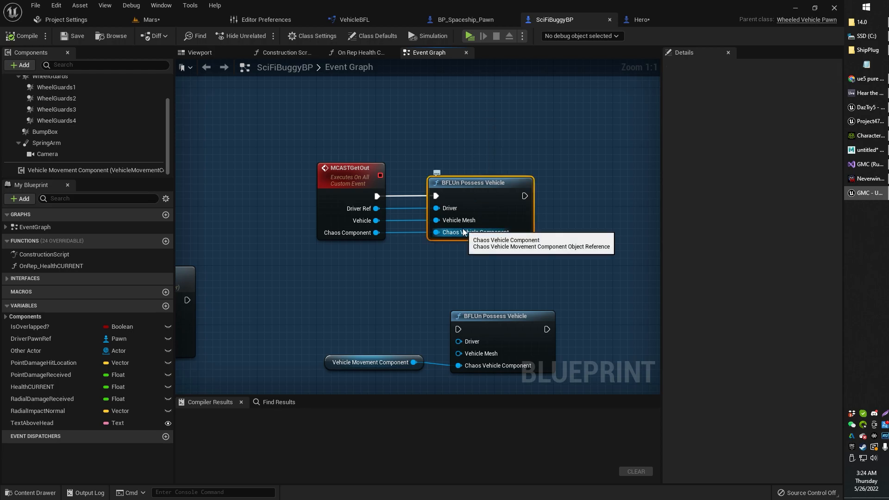
pyautogui.moveTo(494, 193)
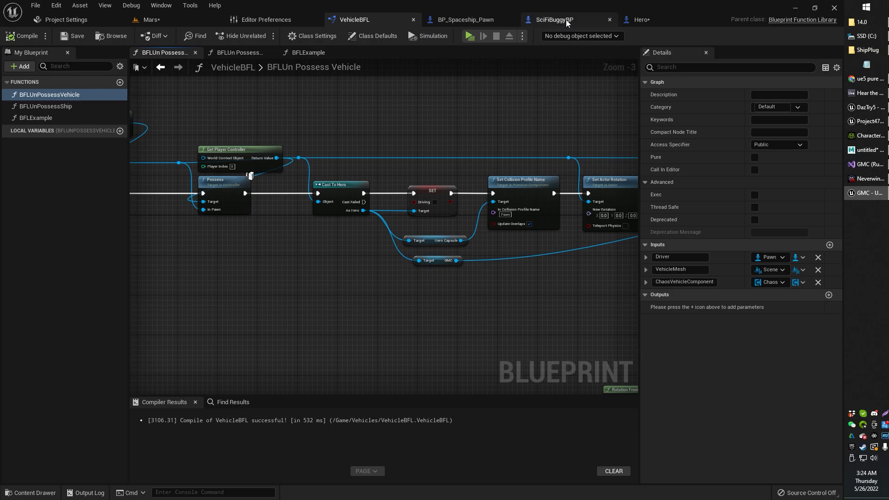
pyautogui.click(554, 19)
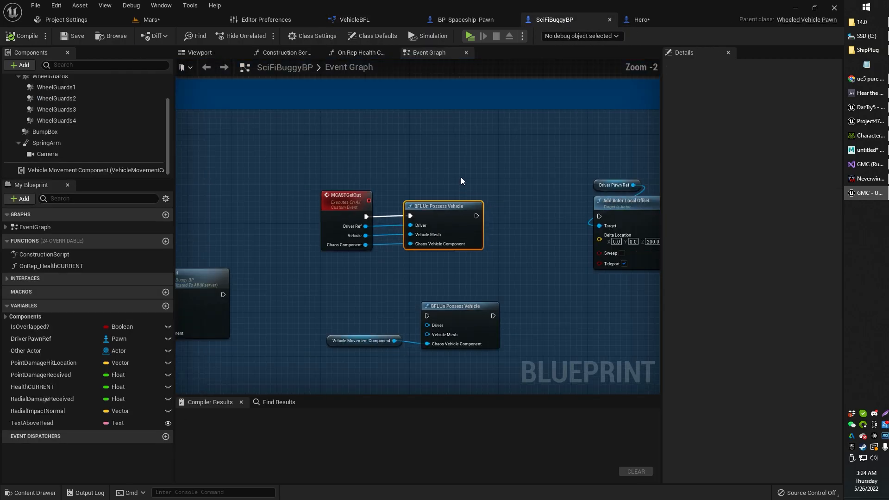
pyautogui.scroll(-3)
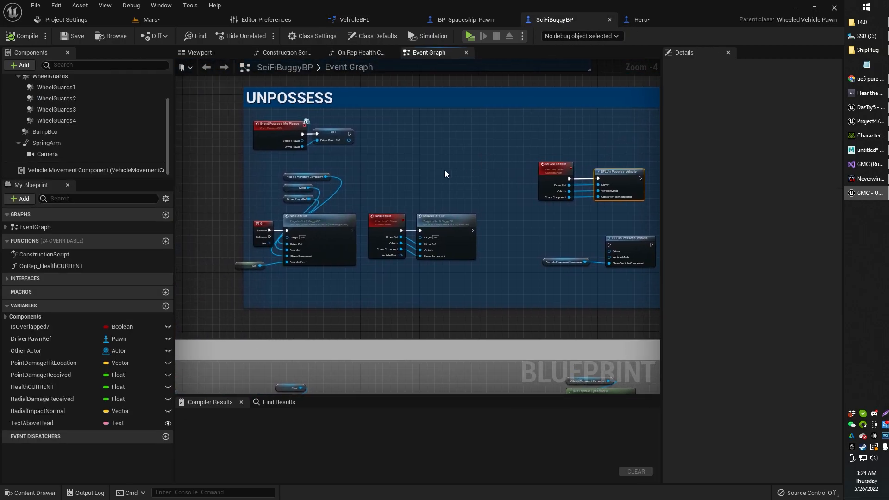
pyautogui.scroll(3)
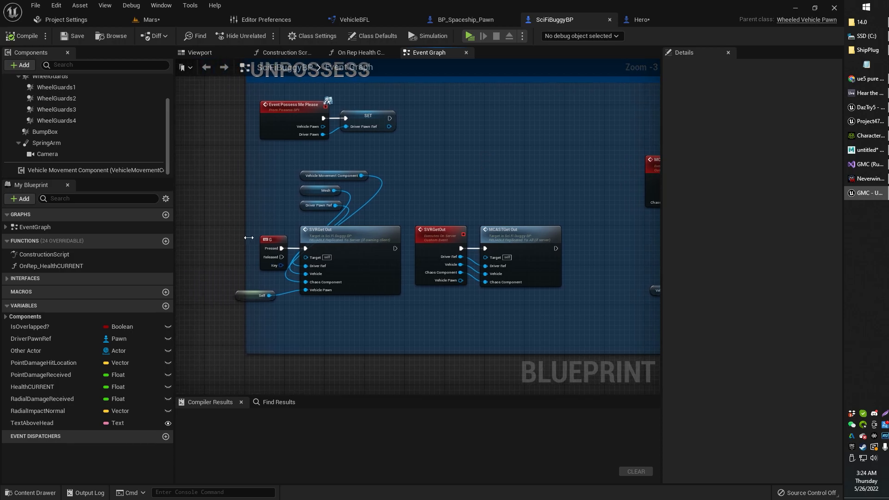